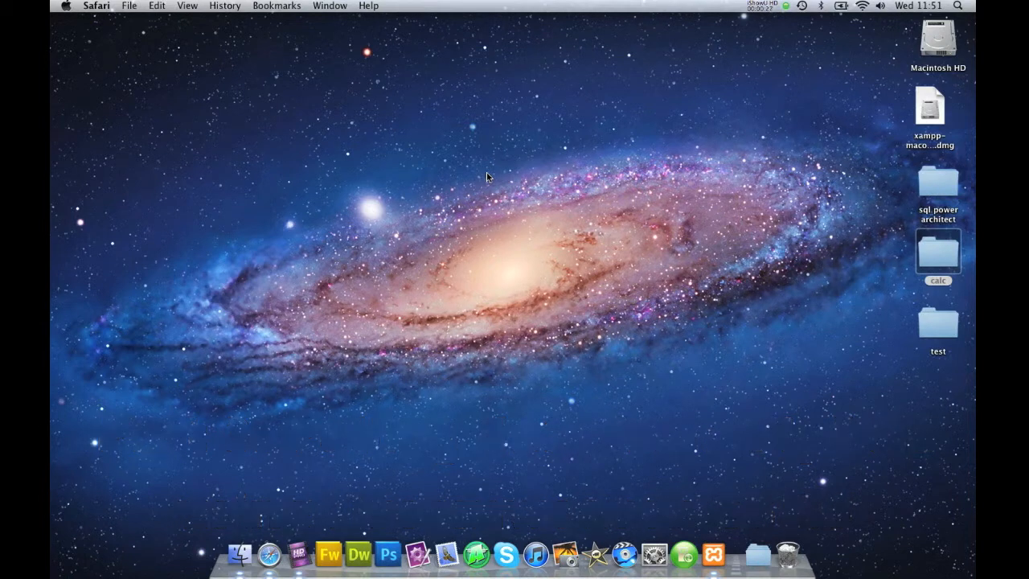
pyautogui.moveTo(730, 524)
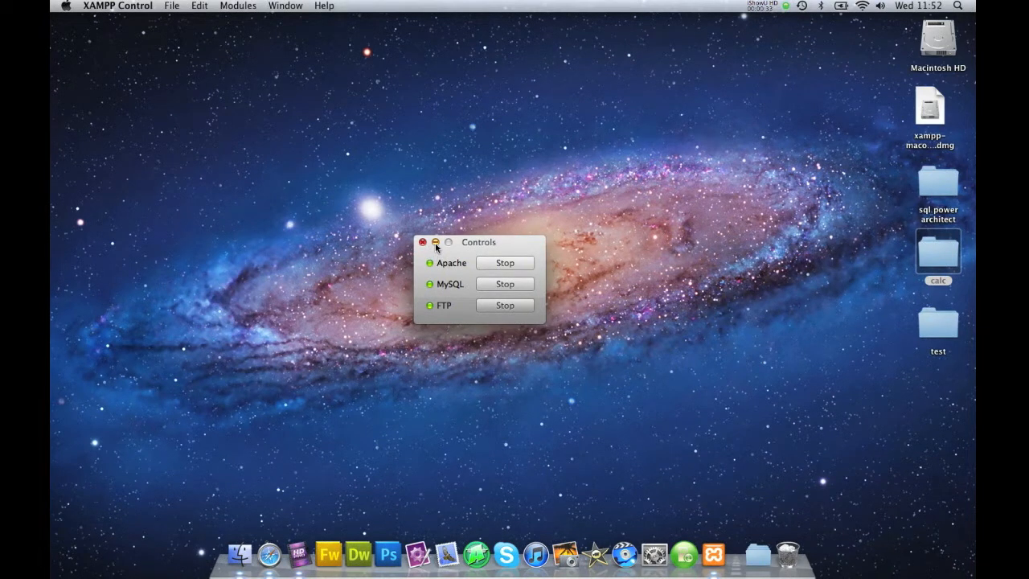
# Step: Switch to Dreamweaver and open test.php from the site files for editing
pyautogui.click(423, 241)
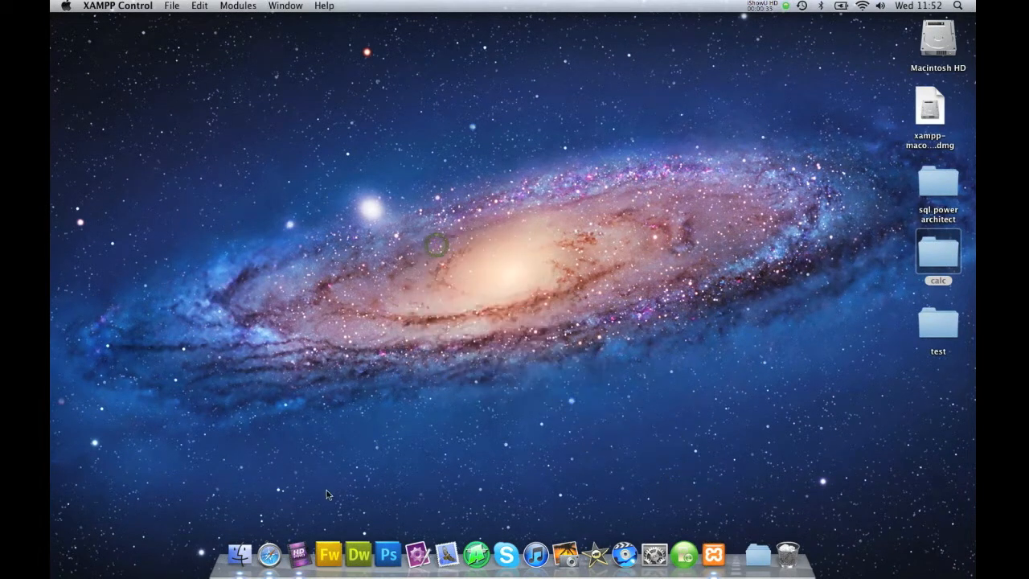
pyautogui.click(357, 555)
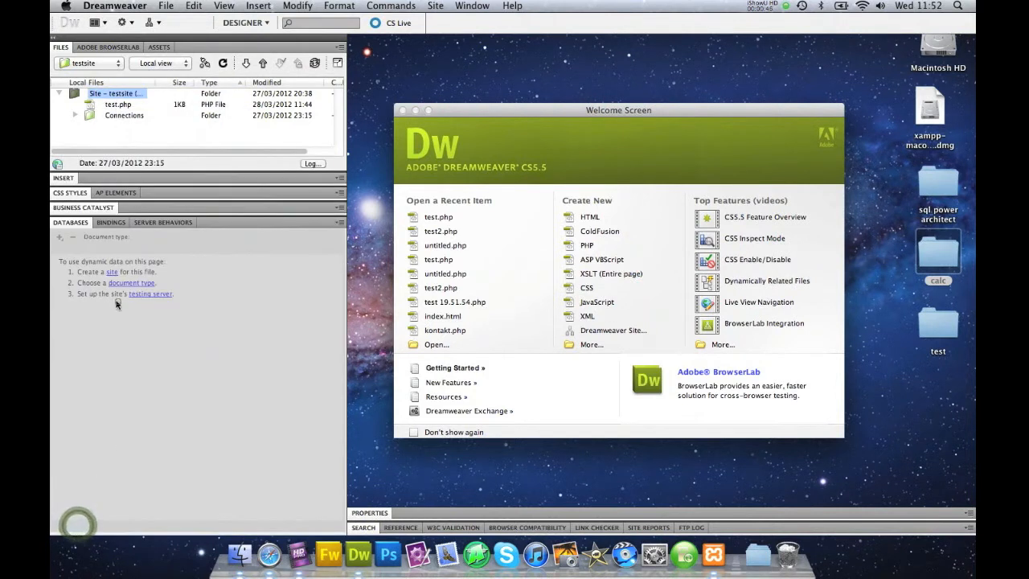
pyautogui.click(117, 104)
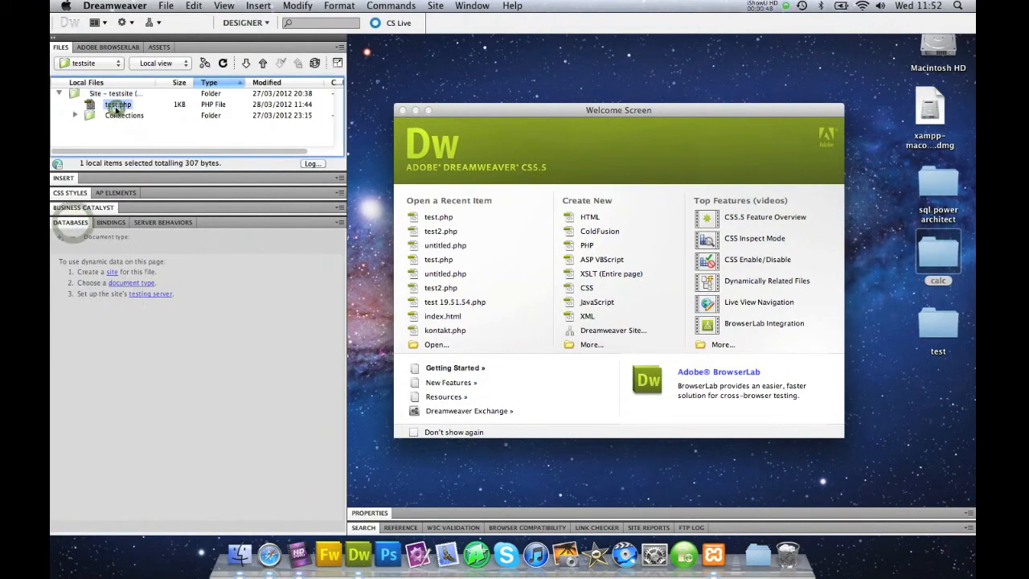
pyautogui.doubleClick(118, 105)
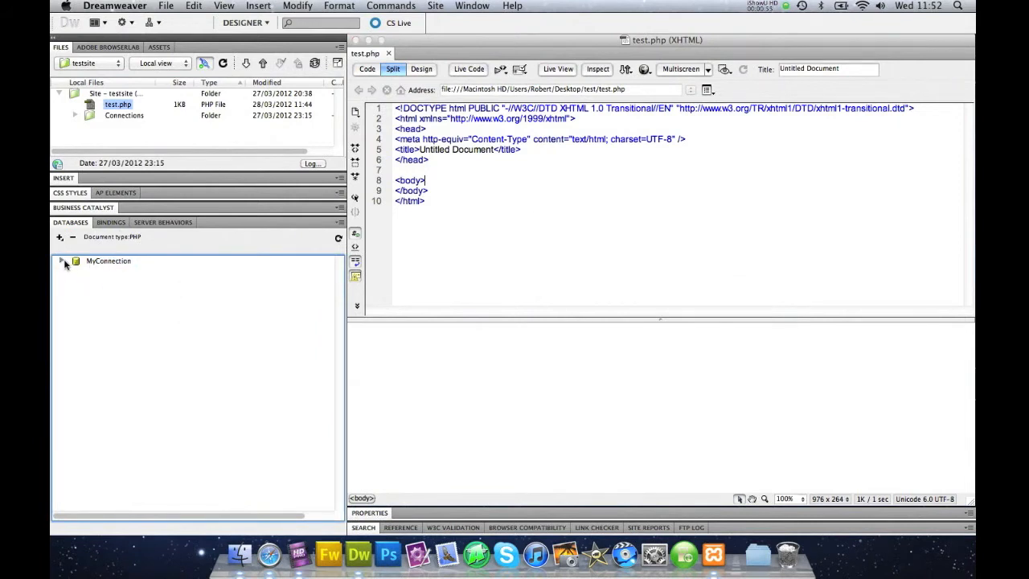
# Step: Expand MyConnection down to table1 to reveal its id and text columns
pyautogui.click(62, 261)
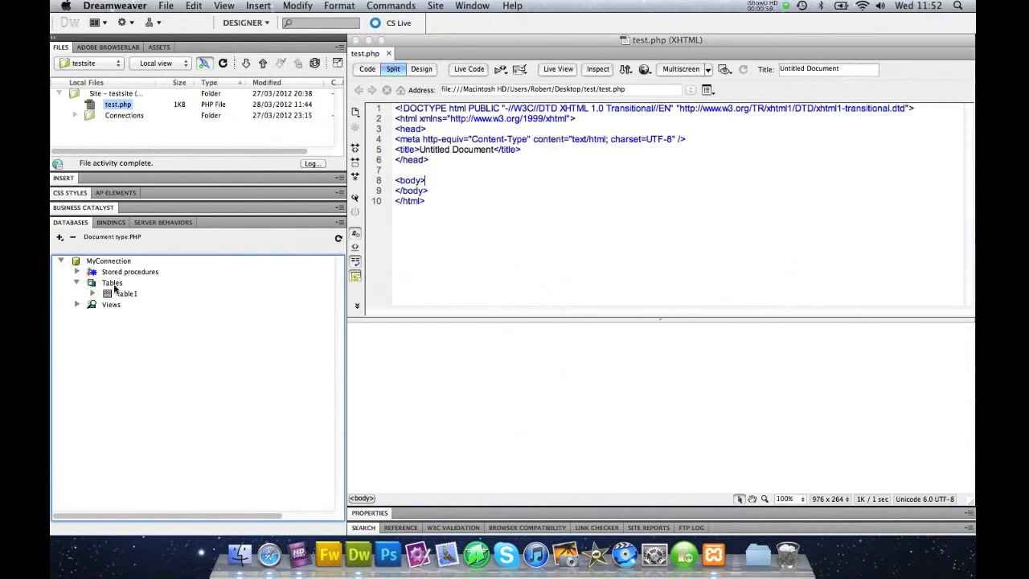
pyautogui.click(125, 293)
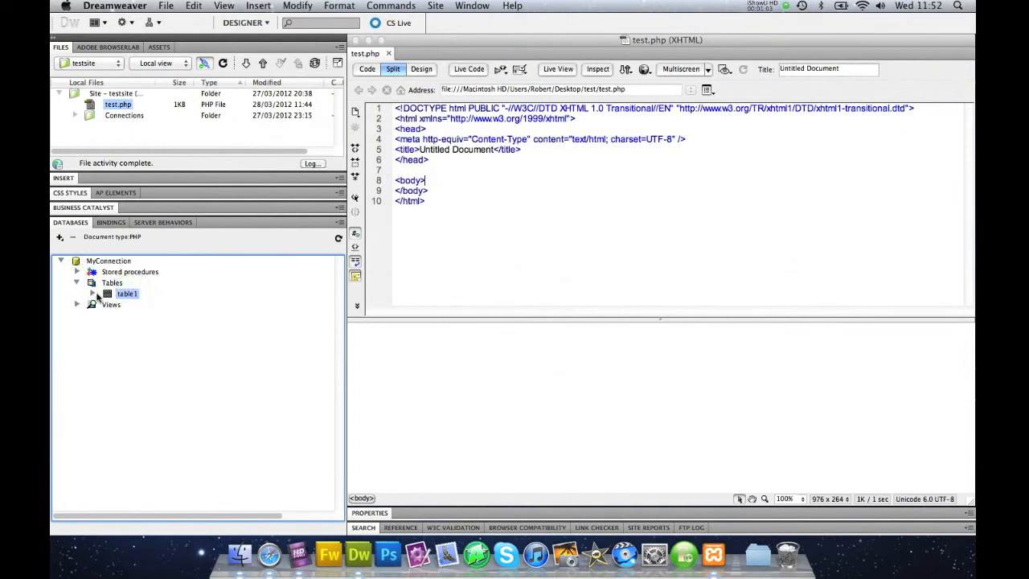
pyautogui.click(92, 292)
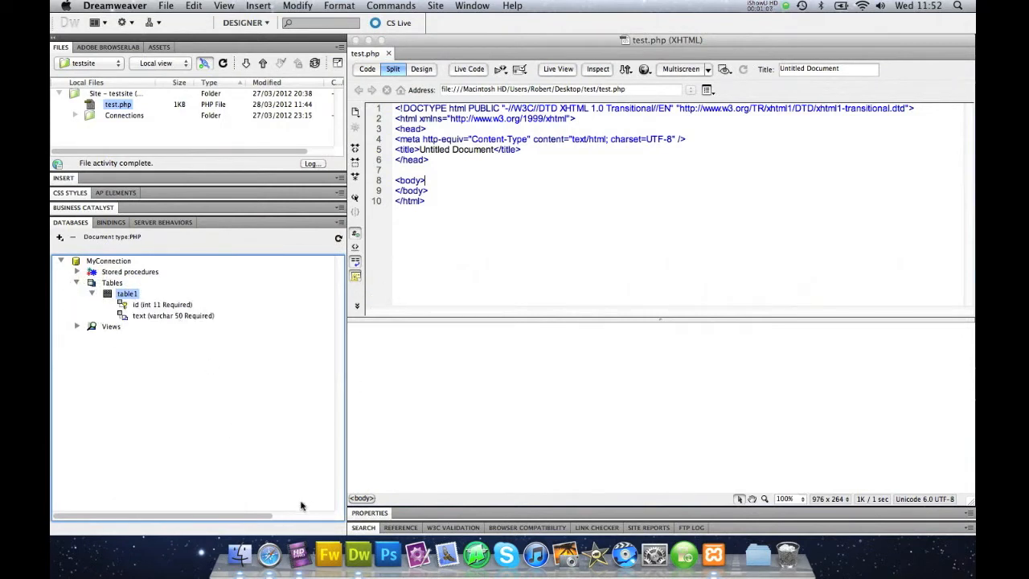
pyautogui.click(266, 552)
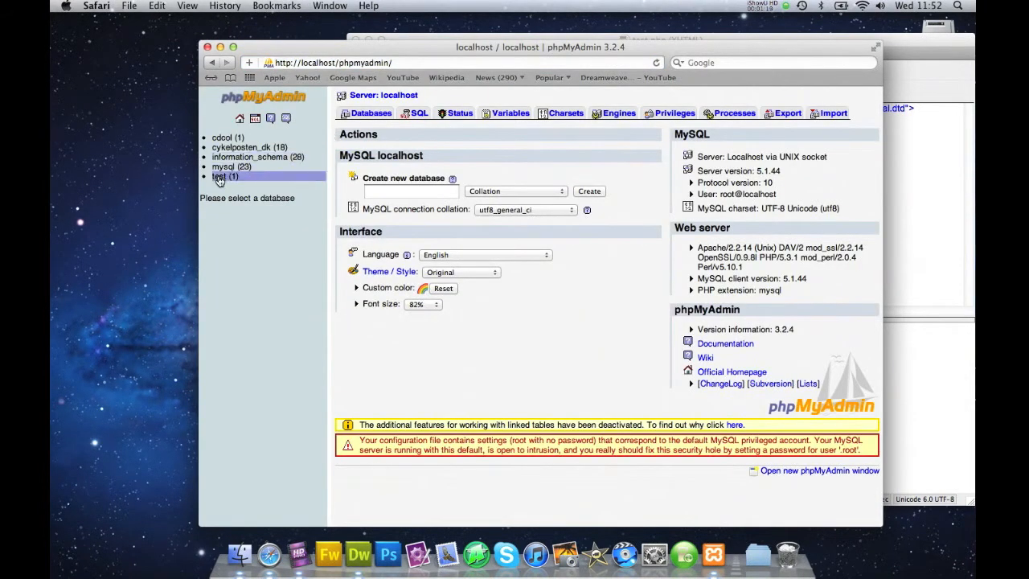
# Step: Browse table1 of the test database in phpMyAdmin to see its single row
pyautogui.click(225, 175)
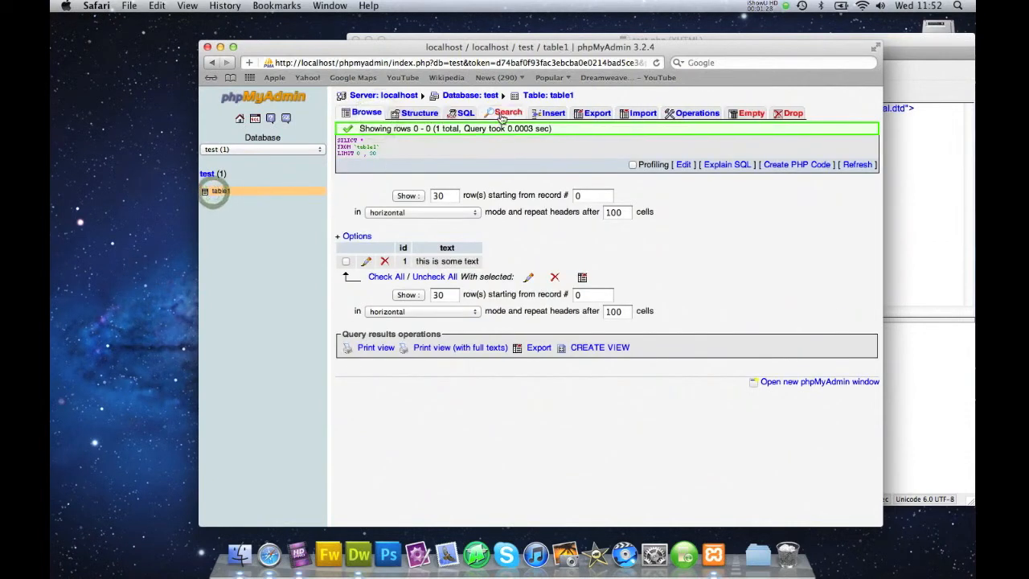
# Step: Start an insert and fill the first new row: id 2, text 'This is more text'
pyautogui.click(553, 112)
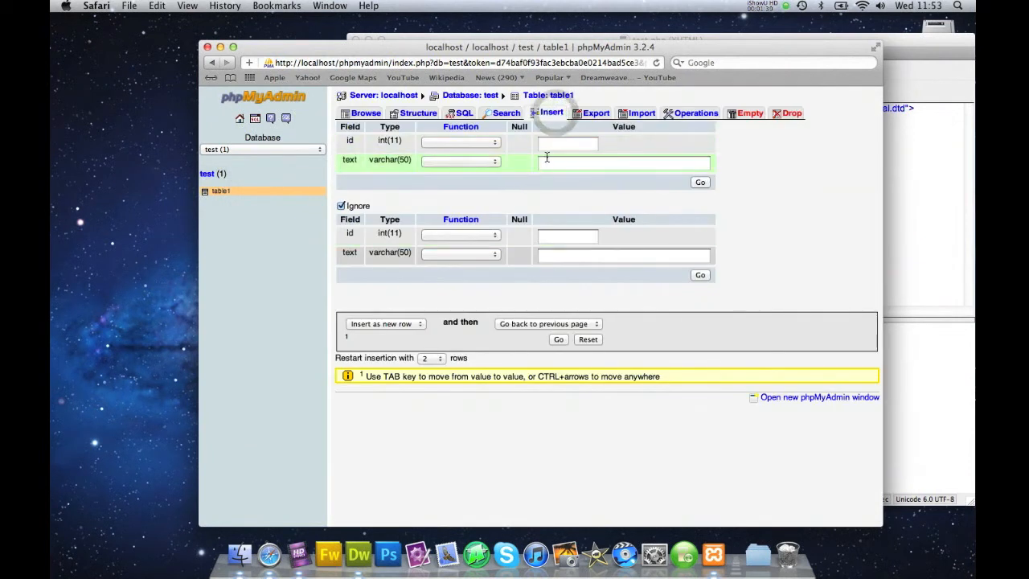
pyautogui.click(566, 143)
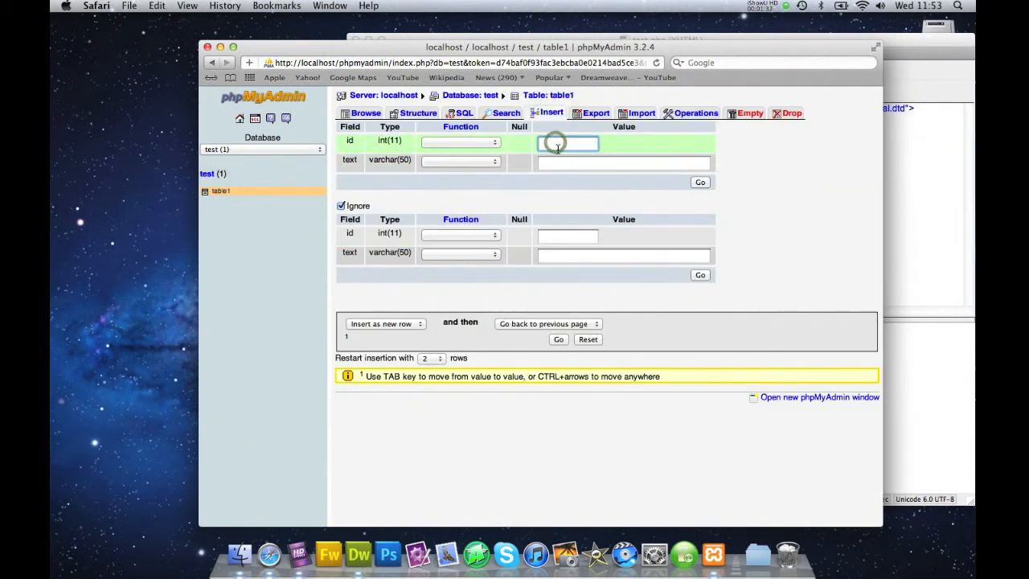
pyautogui.write('2')
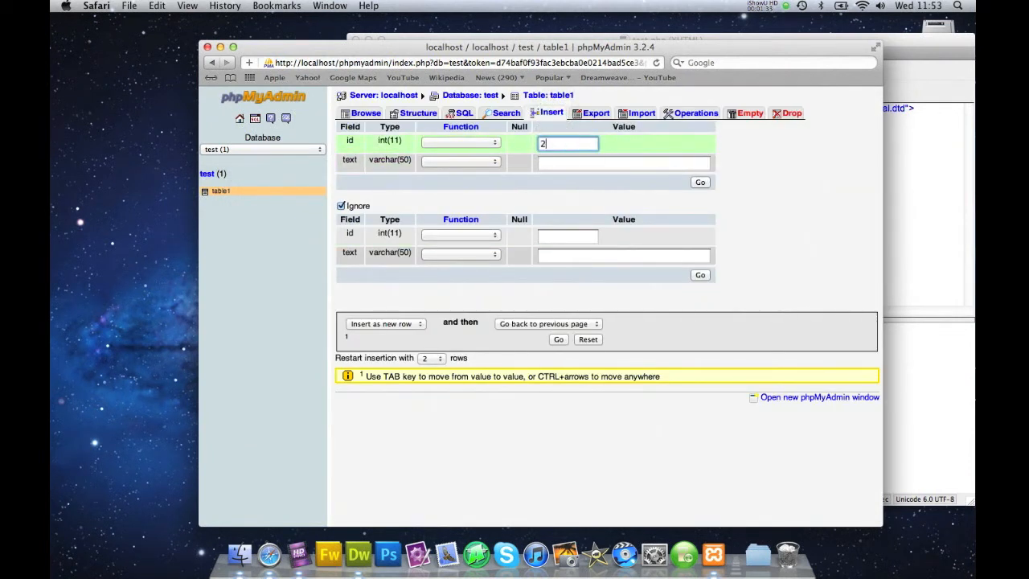
pyautogui.write('This is mor')
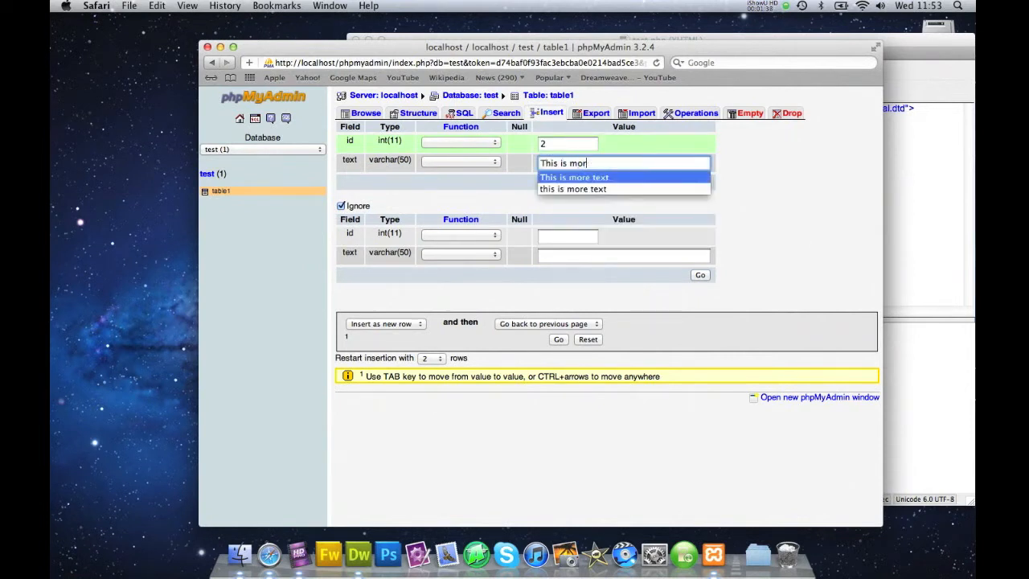
pyautogui.click(573, 177)
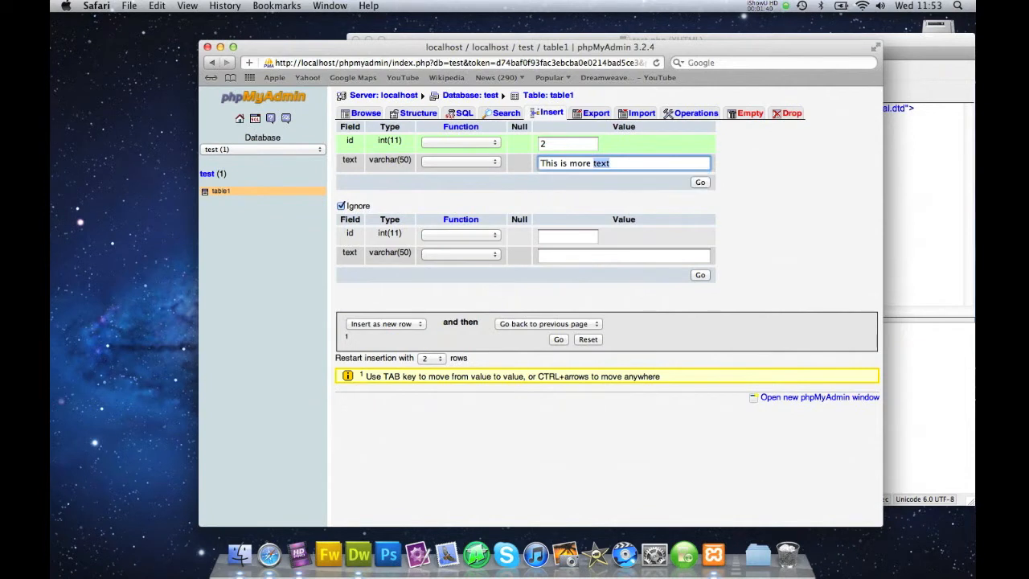
# Step: Fill the second row with 'This is the last text' and insert both rows into table1
pyautogui.click(566, 234)
pyautogui.write('3')
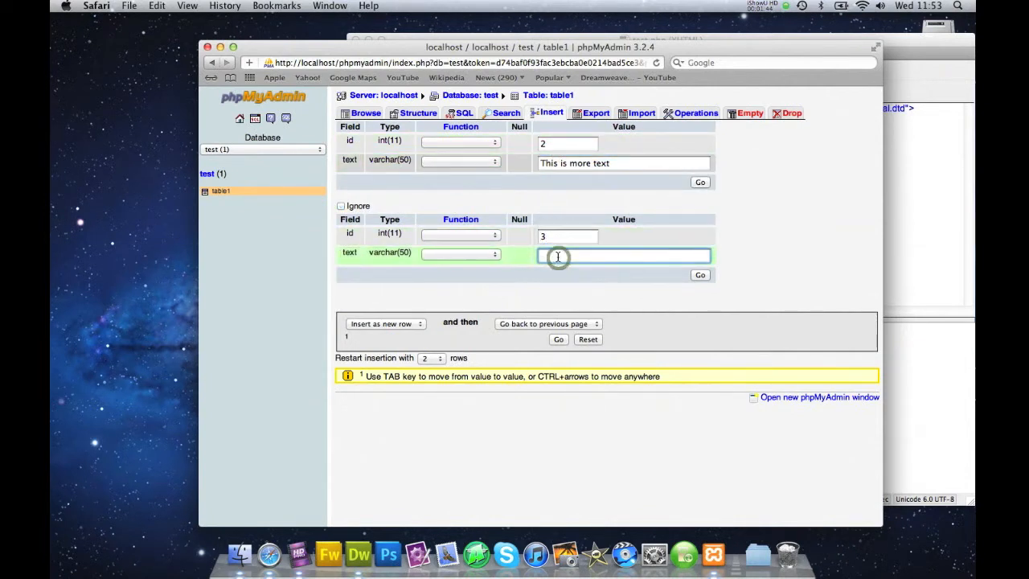
pyautogui.write('This is the last text')
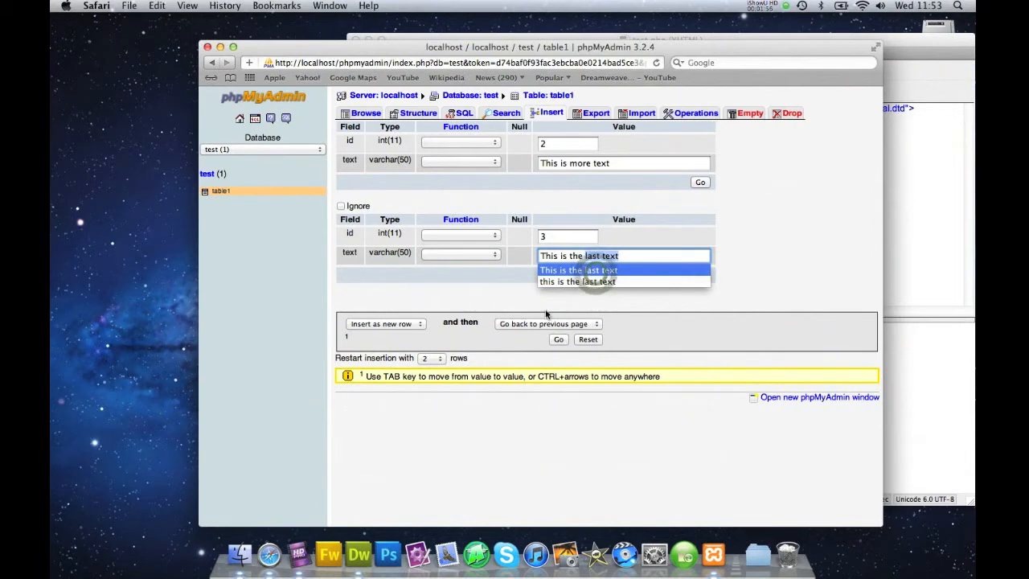
pyautogui.click(577, 270)
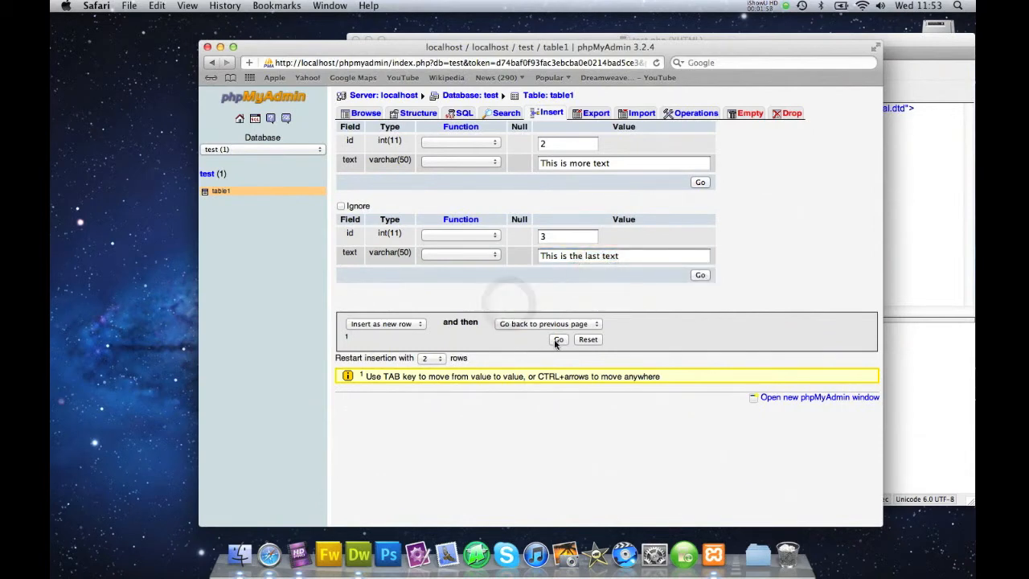
pyautogui.click(558, 339)
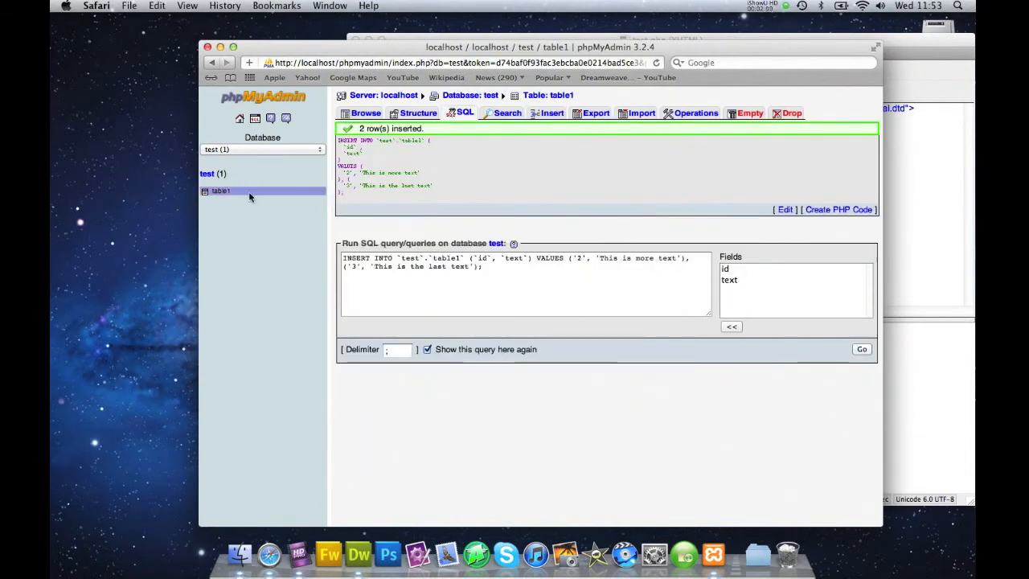
pyautogui.click(220, 189)
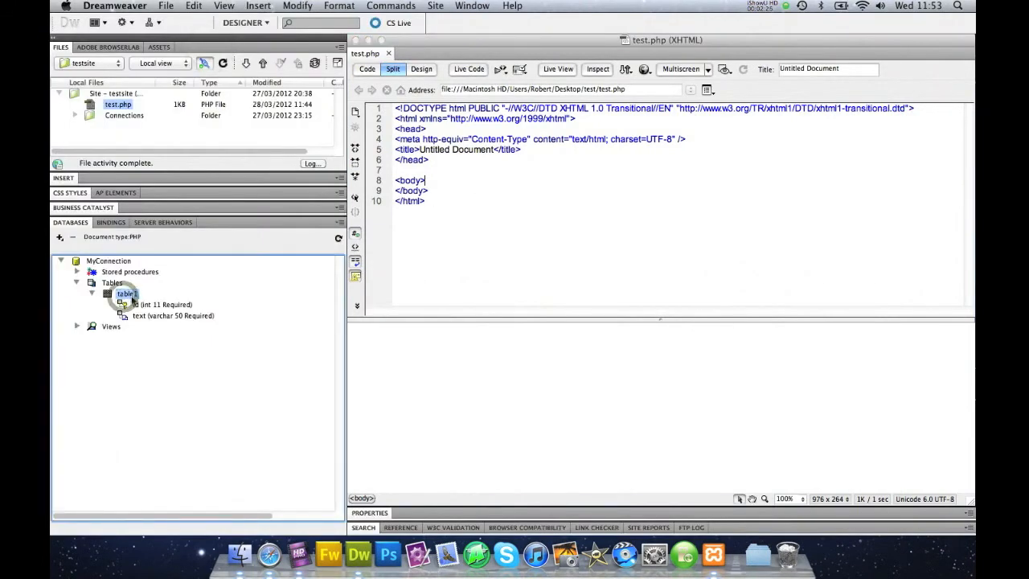
pyautogui.rightClick(125, 293)
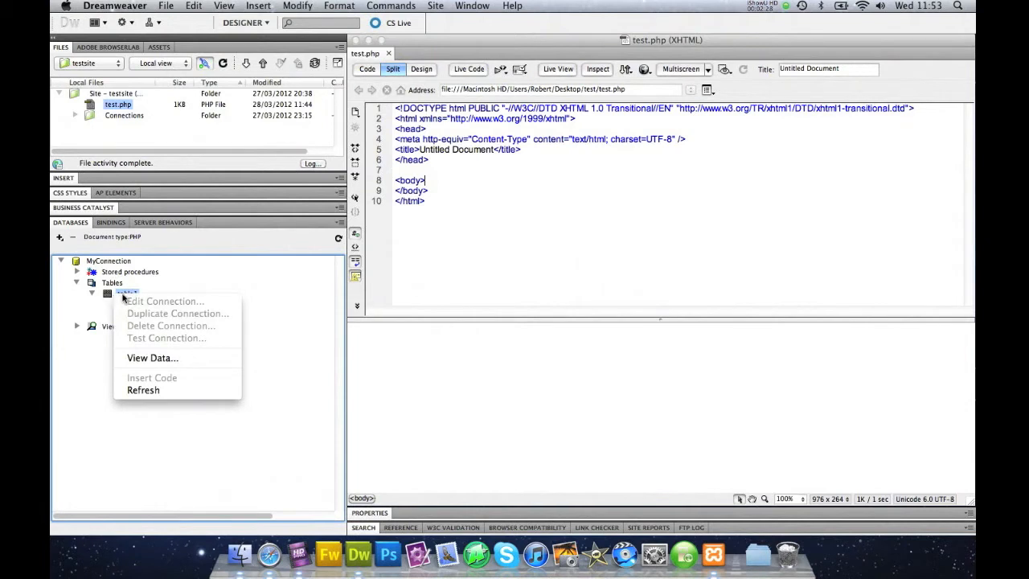
pyautogui.click(152, 357)
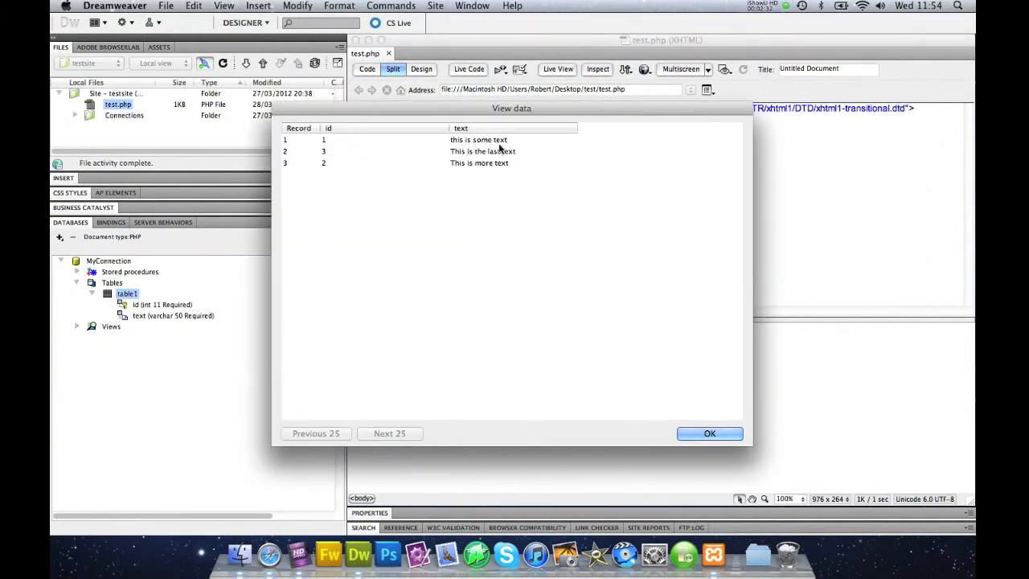
pyautogui.moveTo(273, 159)
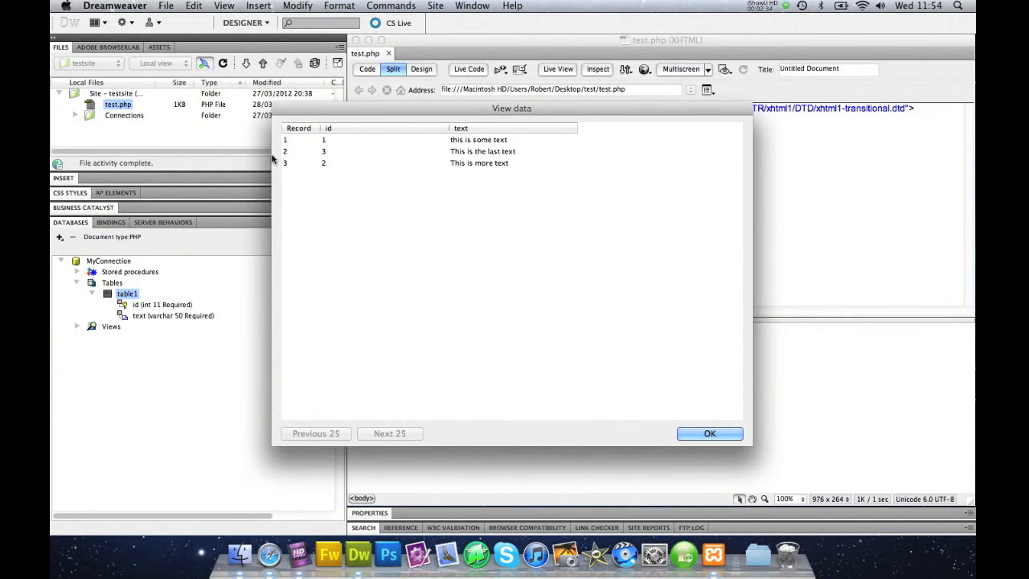
pyautogui.moveTo(463, 225)
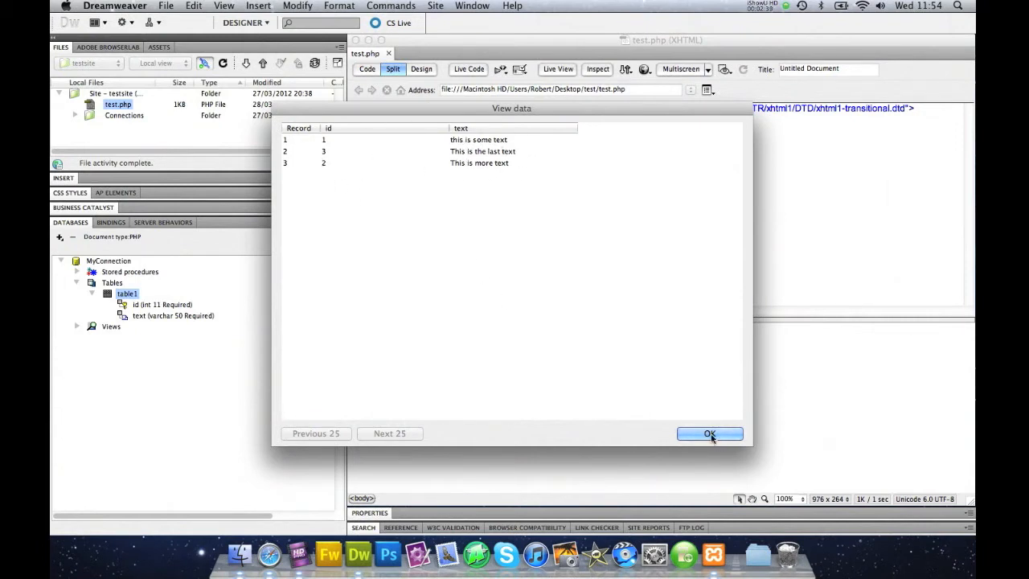
pyautogui.click(708, 434)
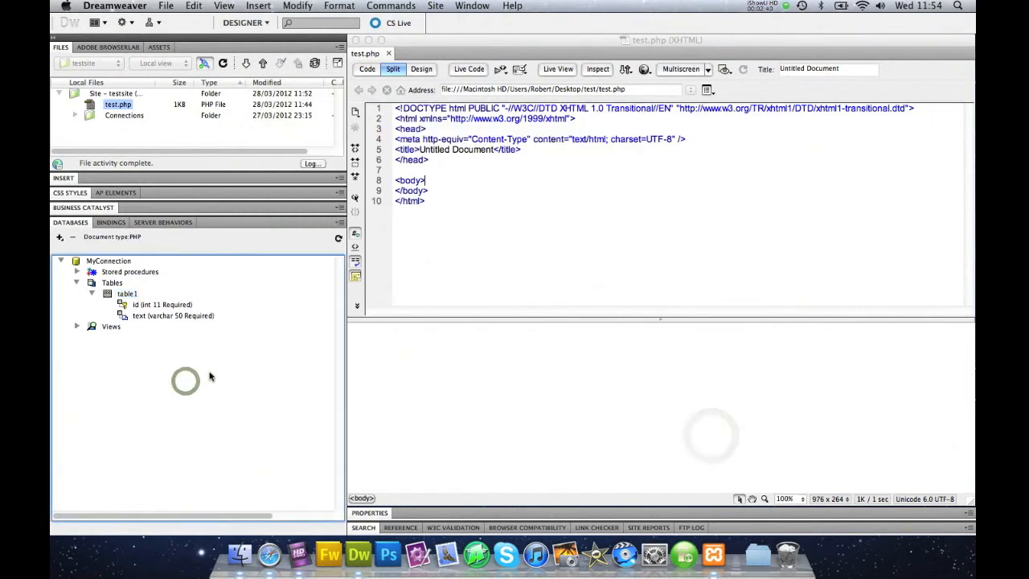
pyautogui.click(92, 282)
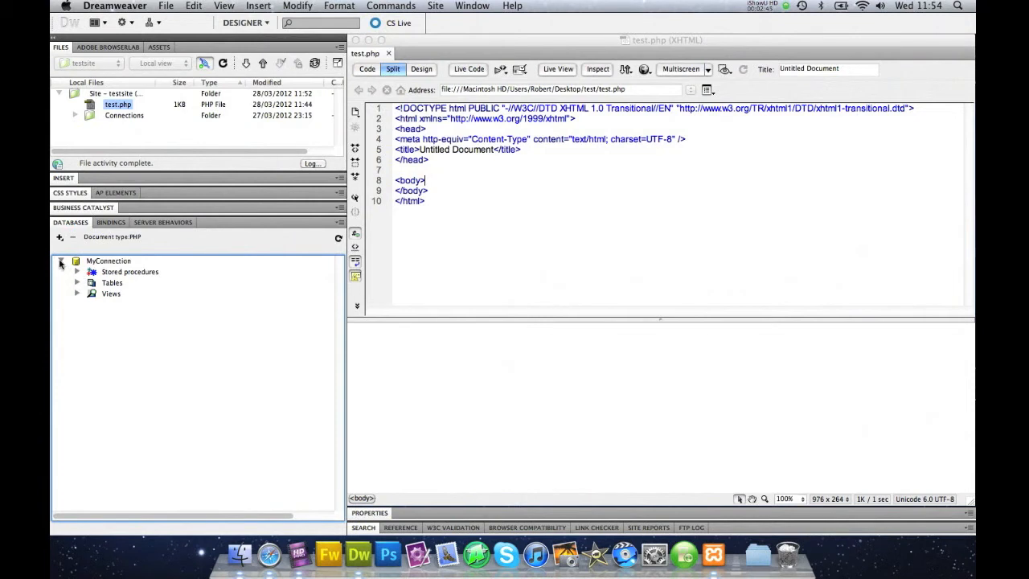
# Step: Switch to the page's Bindings and add a new Recordset (Query) for test.php
pyautogui.click(61, 260)
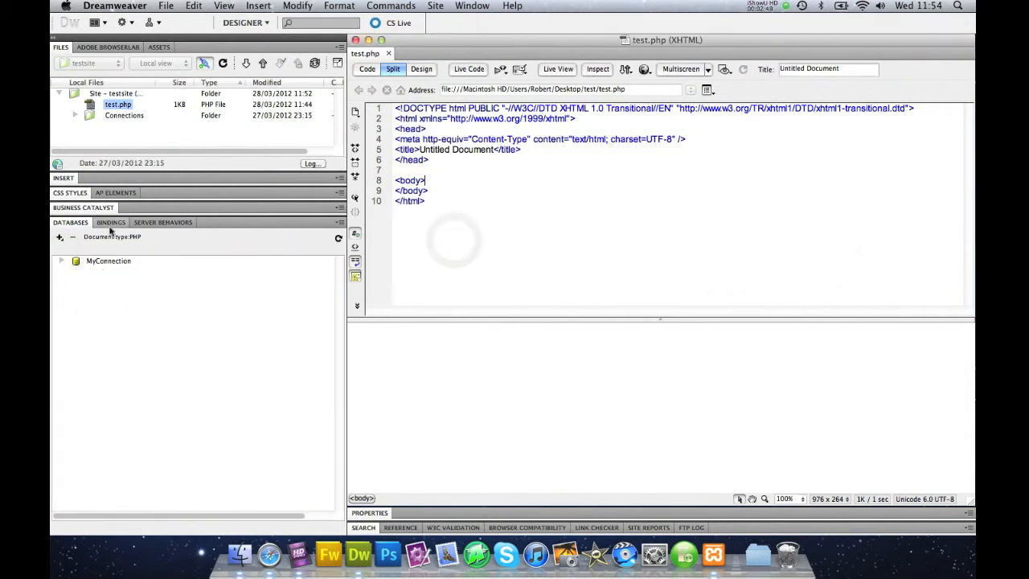
pyautogui.click(109, 222)
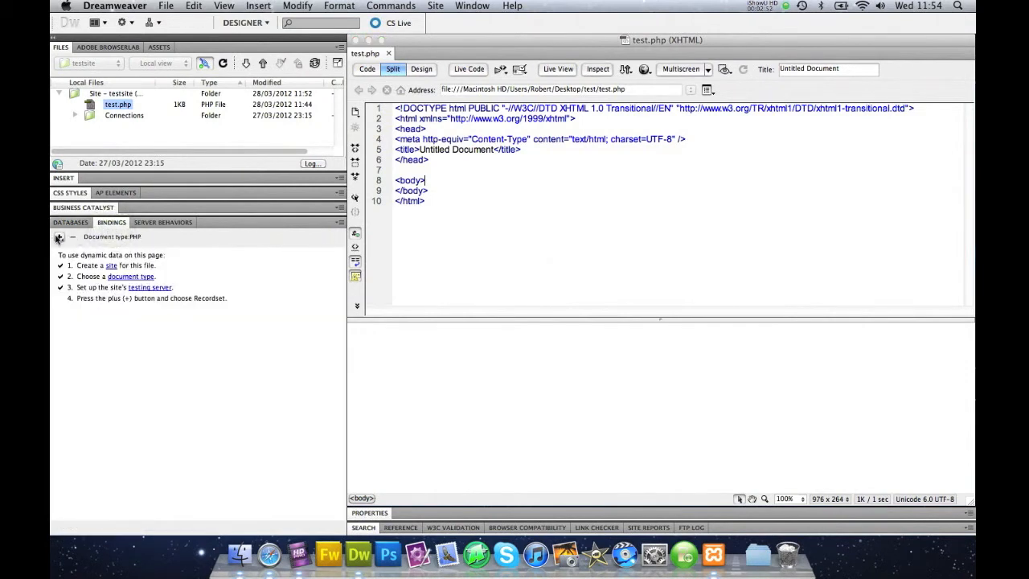
pyautogui.click(58, 237)
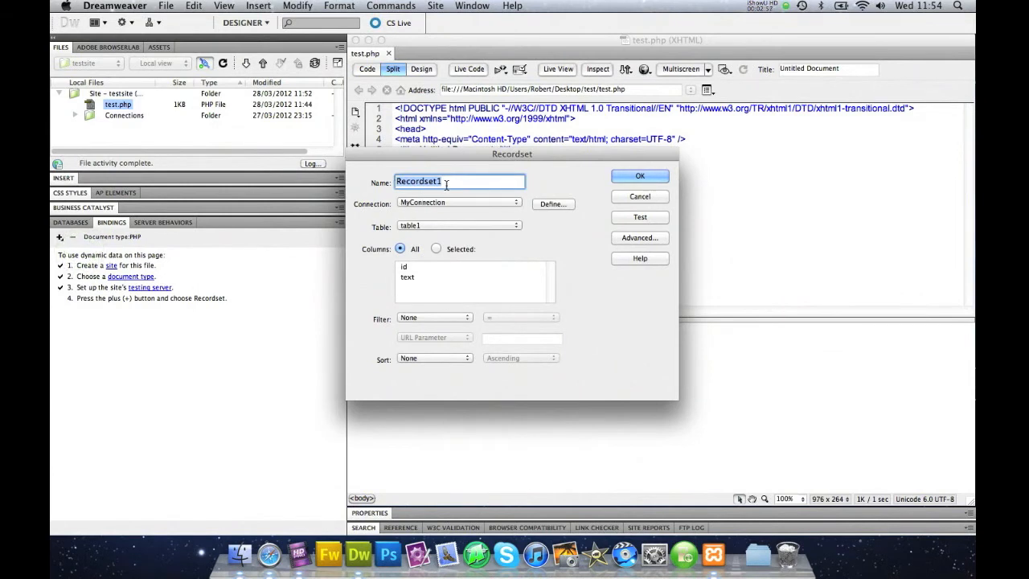
# Step: Name the recordset rsTest on MyConnection, selecting only table1's text column
pyautogui.write('rsTest')
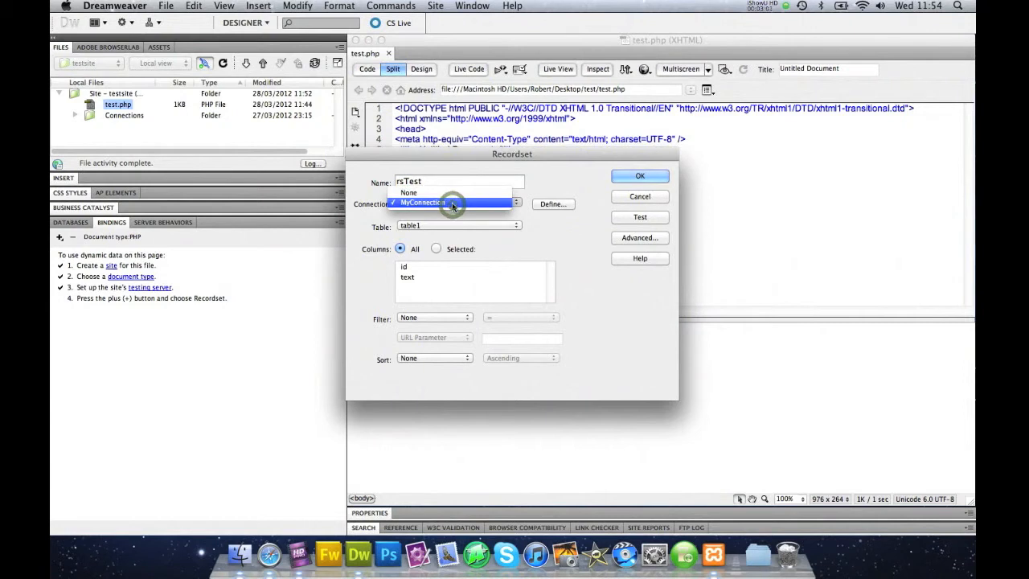
pyautogui.click(421, 202)
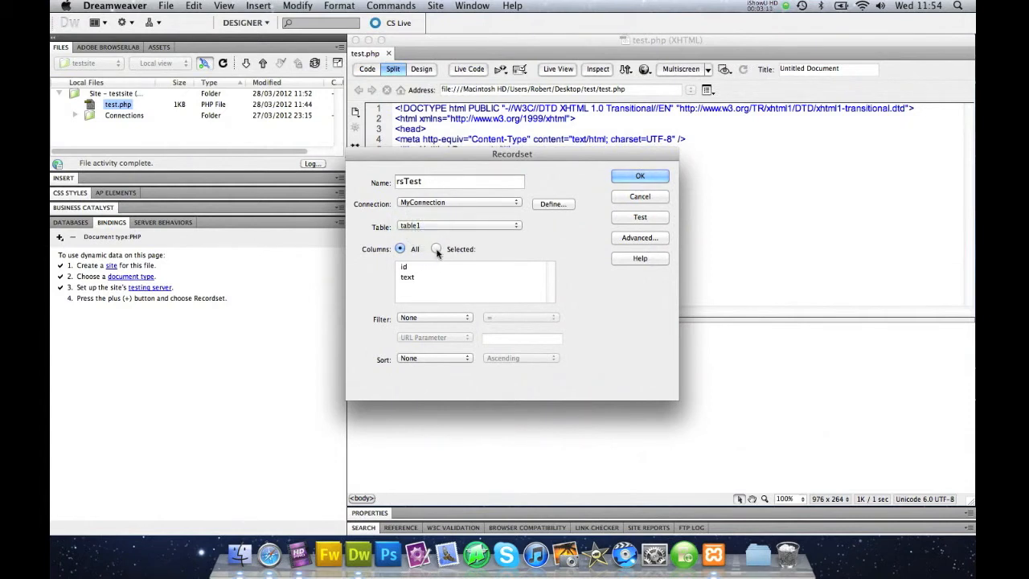
pyautogui.click(437, 248)
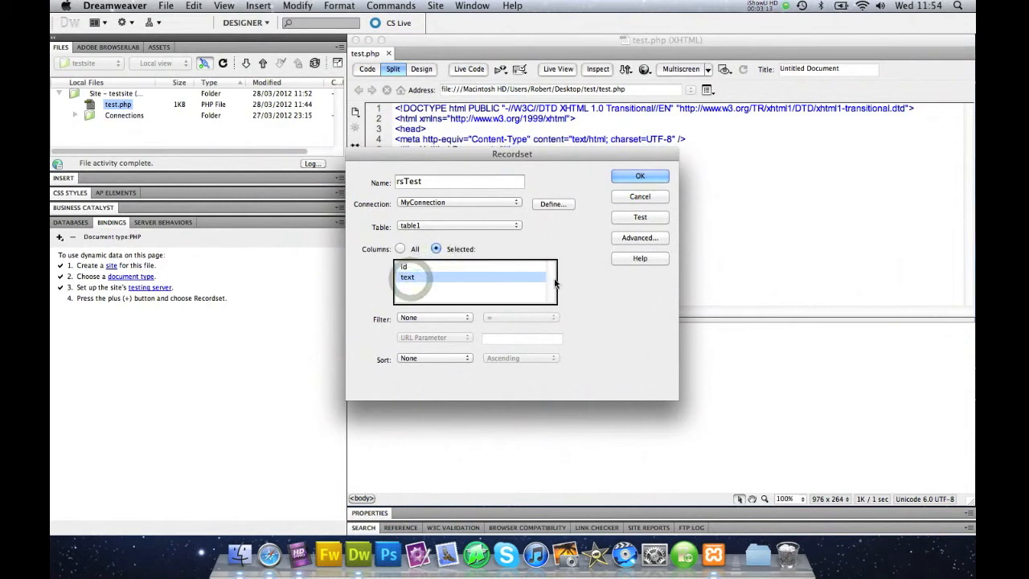
pyautogui.click(434, 317)
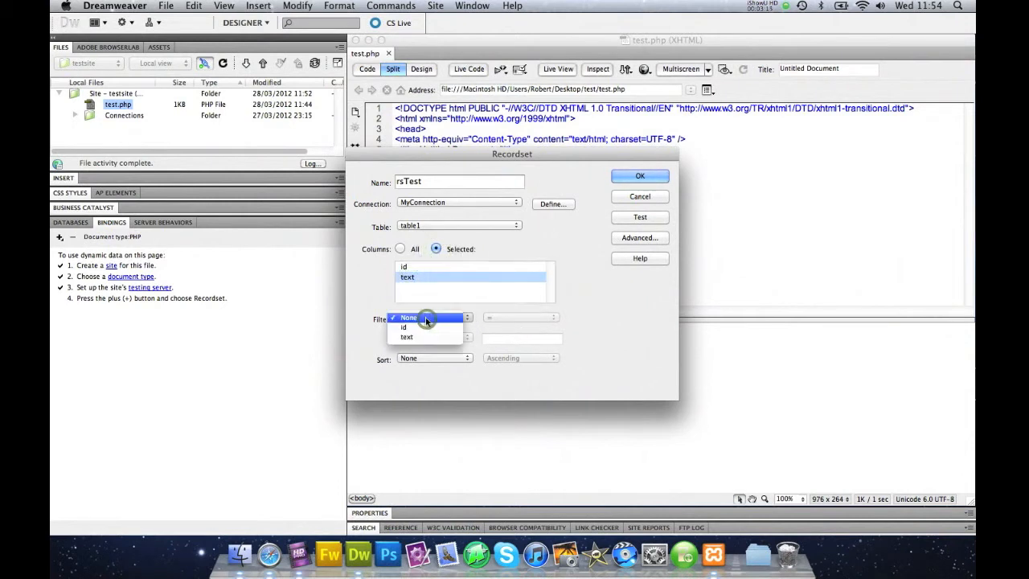
# Step: Explore the filter options, leave Filter at None, and test that all rows return
pyautogui.click(407, 337)
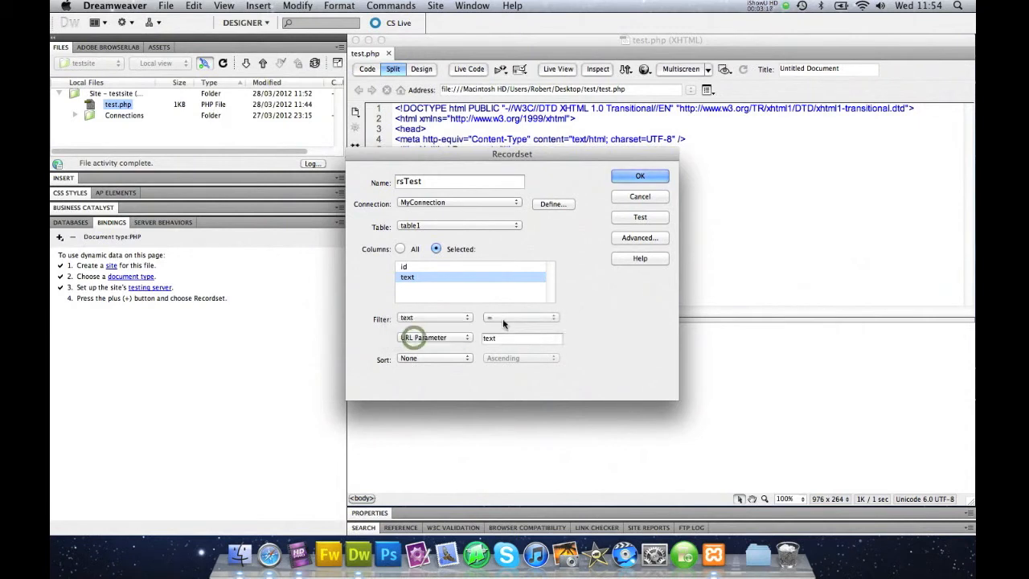
pyautogui.click(518, 316)
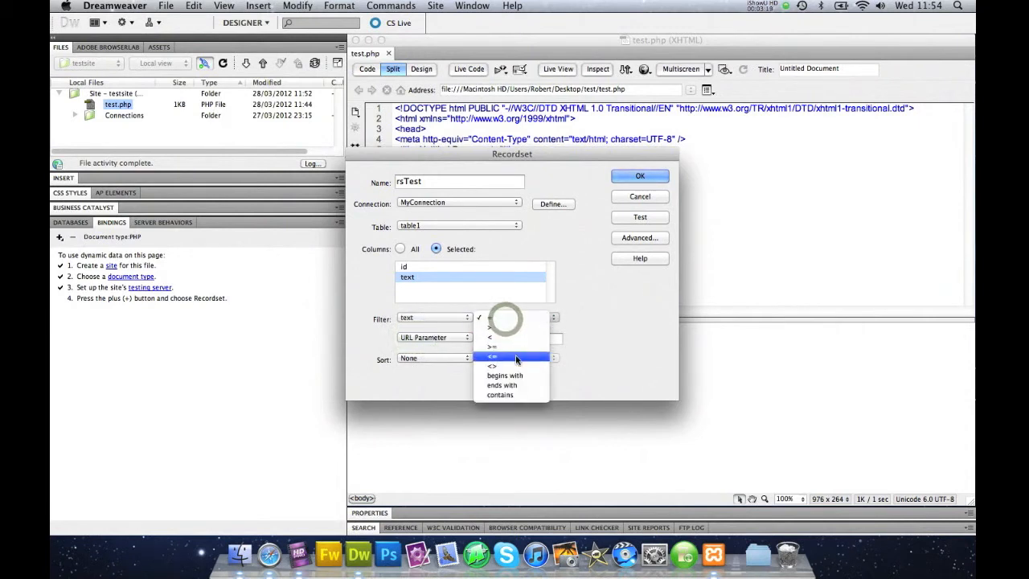
pyautogui.click(492, 357)
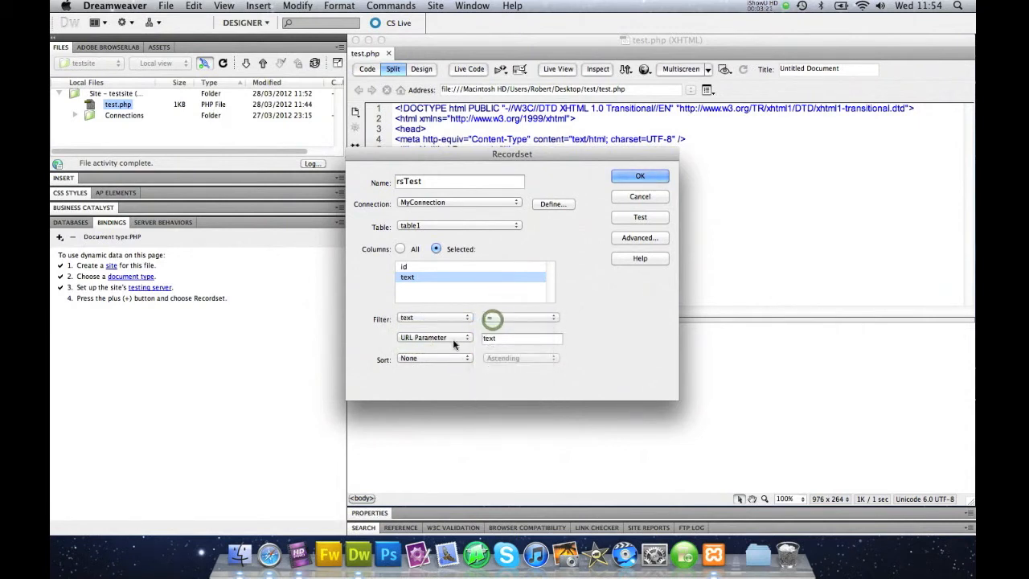
pyautogui.click(434, 338)
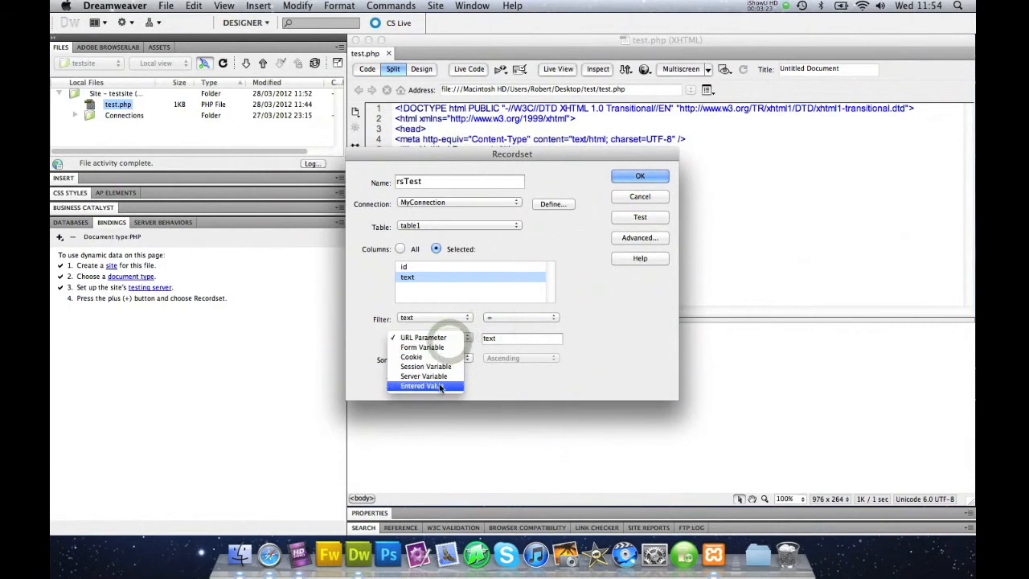
pyautogui.click(425, 337)
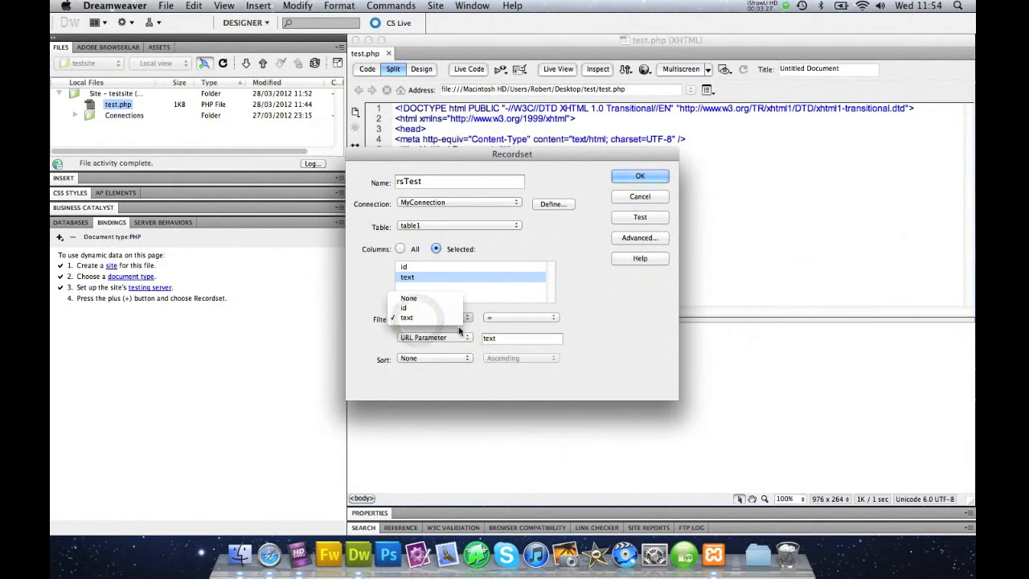
pyautogui.click(409, 297)
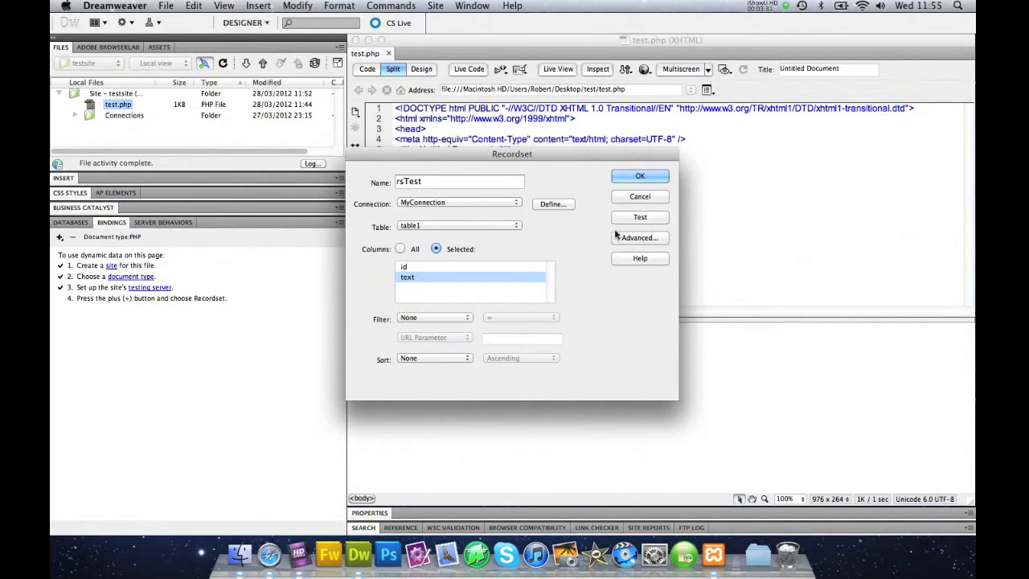
pyautogui.click(639, 217)
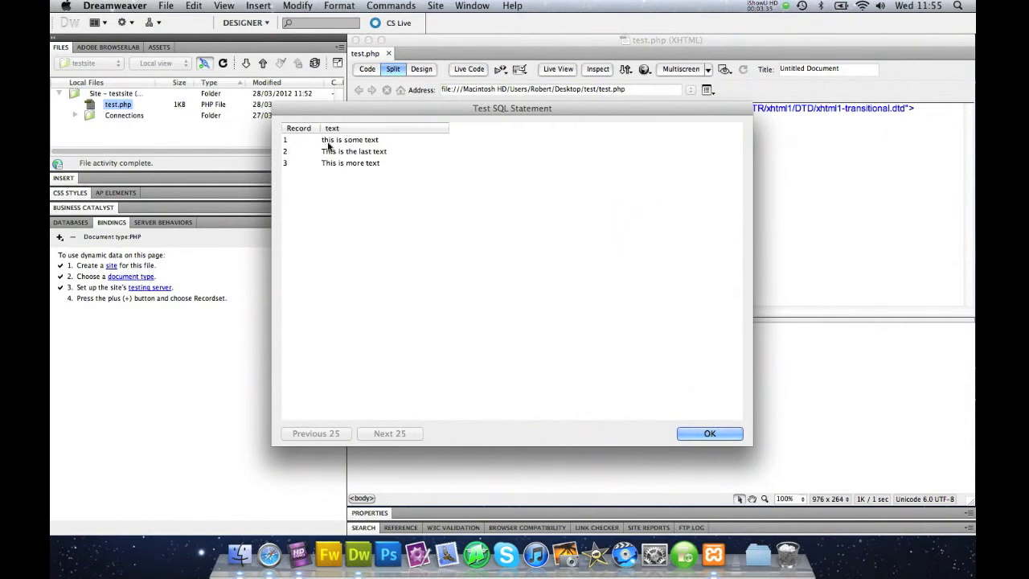
pyautogui.moveTo(384, 153)
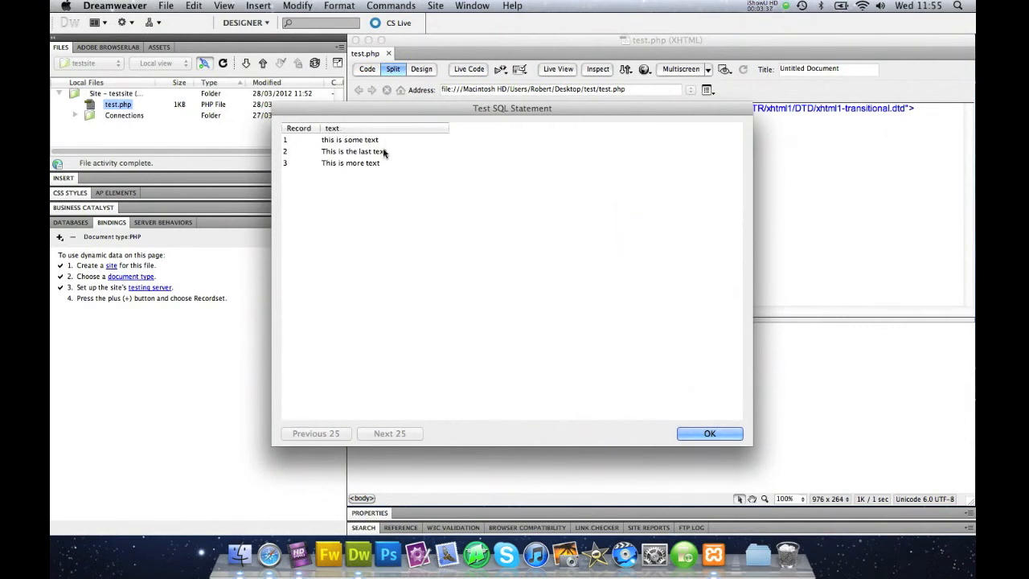
pyautogui.moveTo(710, 434)
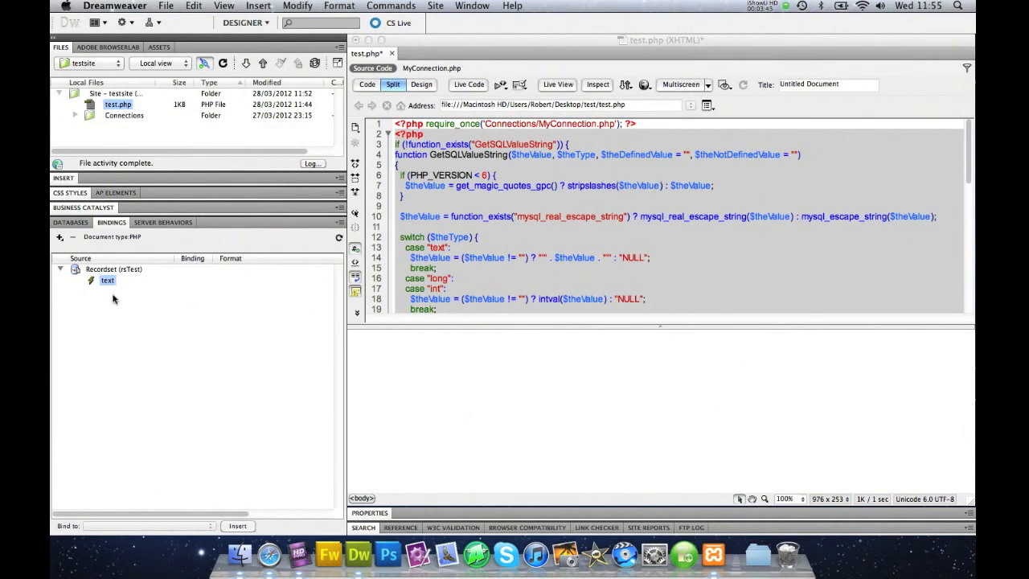
pyautogui.moveTo(175, 303)
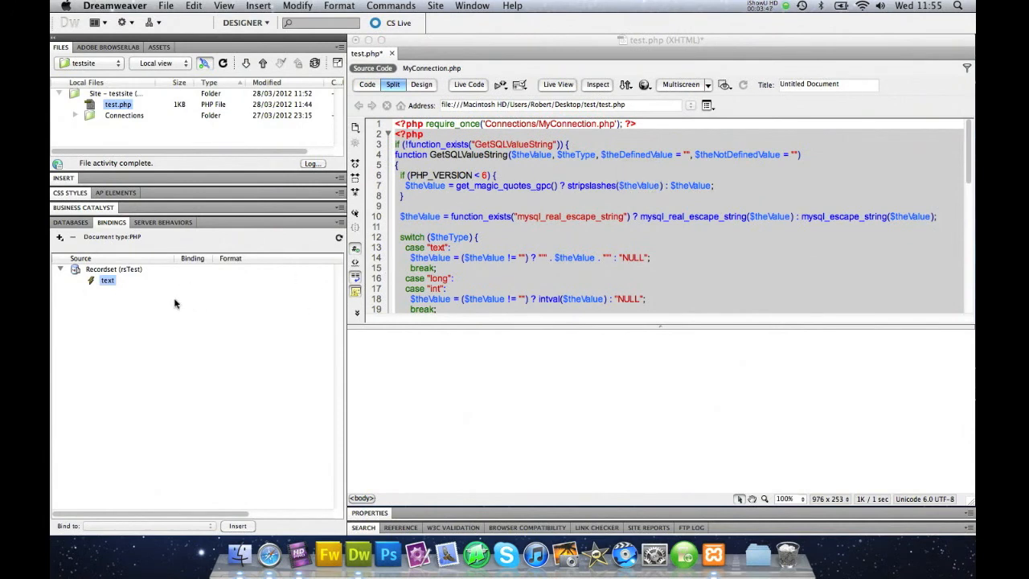
# Step: Scroll through the PHP recordset code generated for rsTest in Split view
pyautogui.scroll(-3)
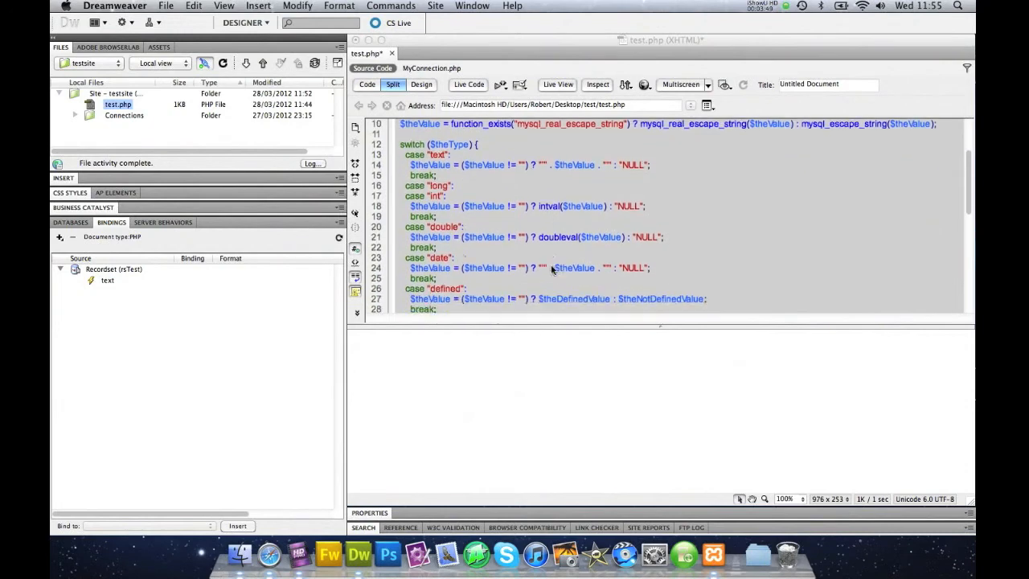
pyautogui.scroll(-3)
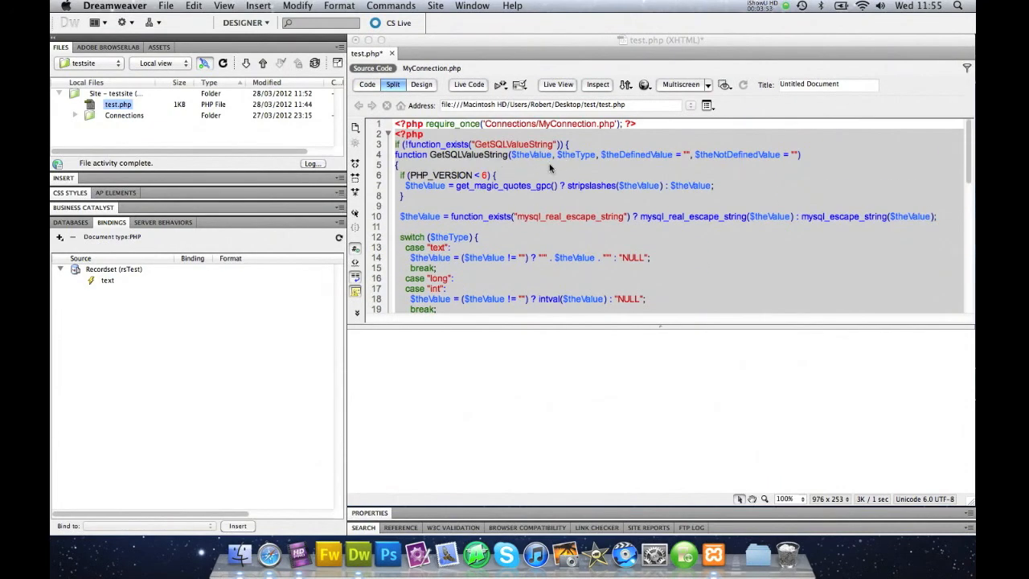
pyautogui.scroll(-3)
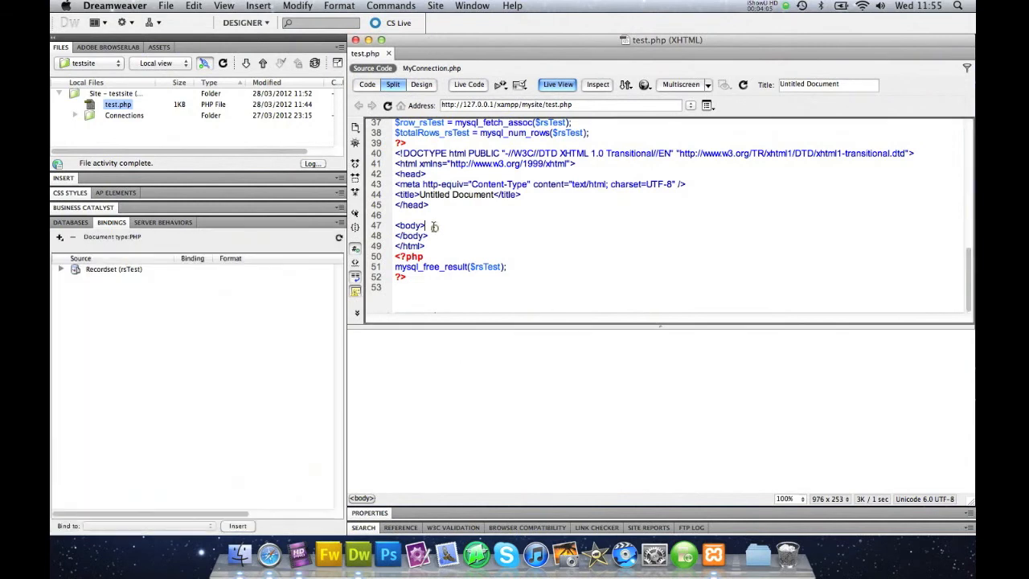
# Step: Add an h1 heading 'Data pull' to the page body in Code view
pyautogui.press('enter')
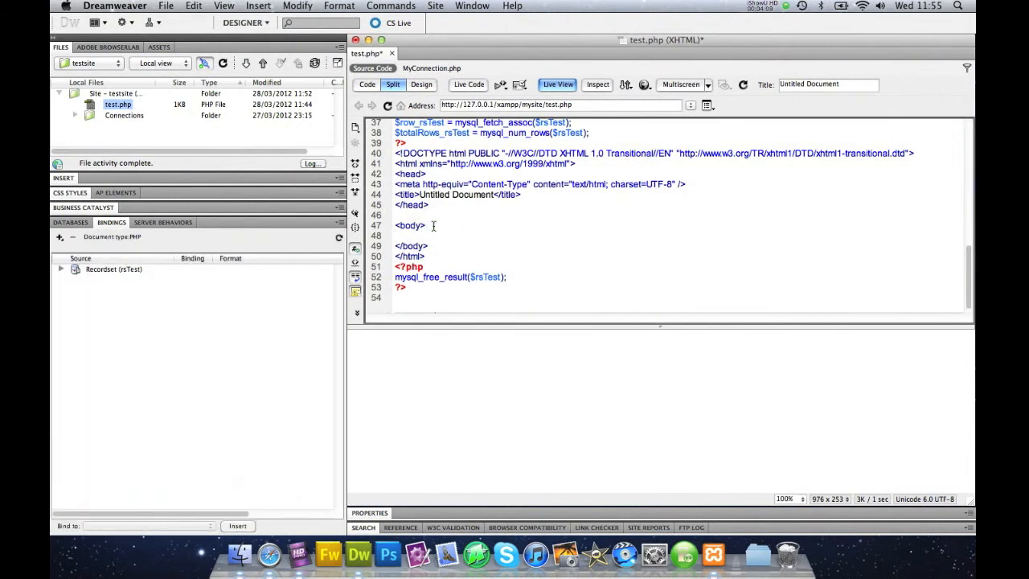
pyautogui.write('<h')
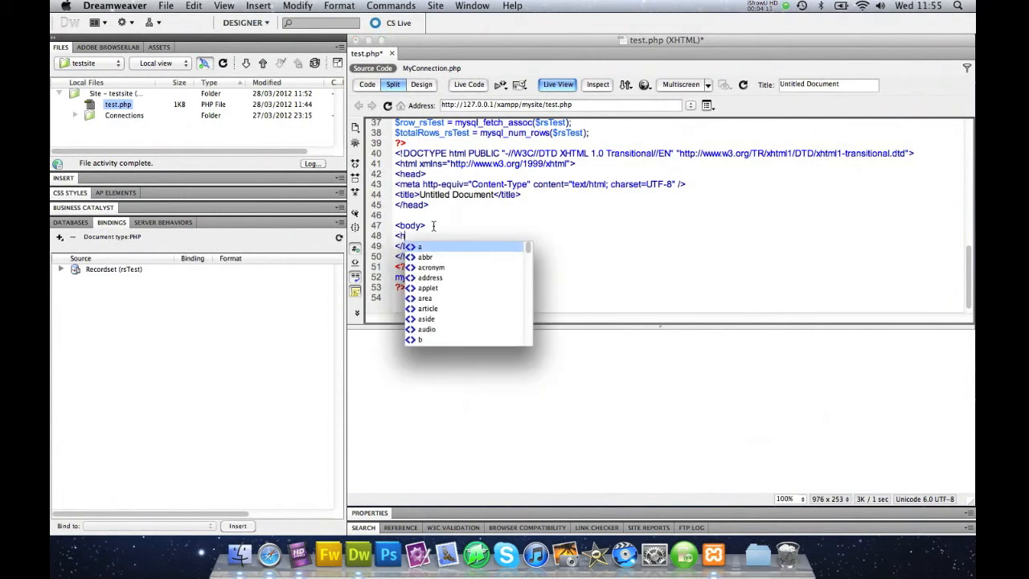
pyautogui.write('1></h1>')
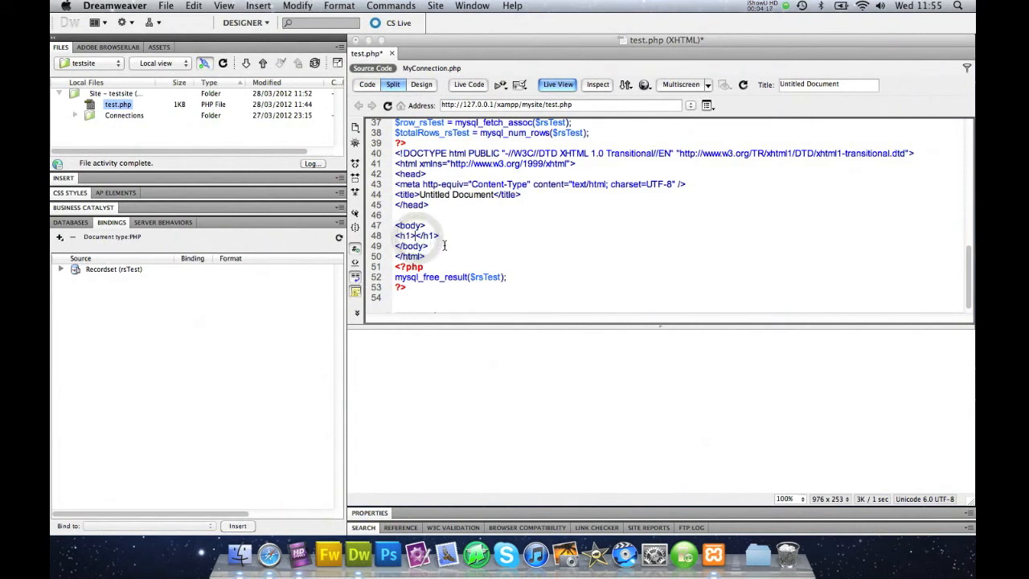
pyautogui.write('D')
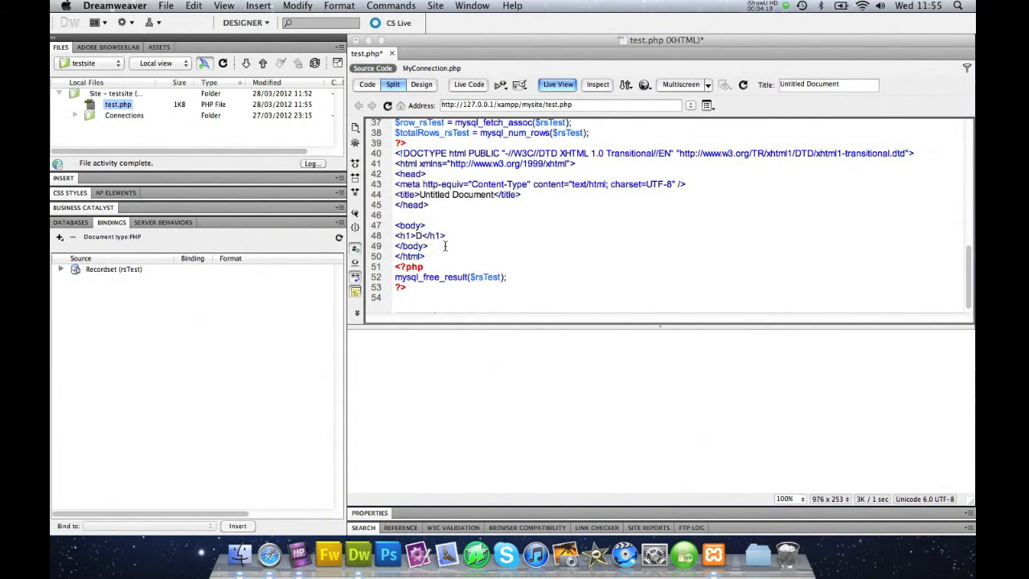
pyautogui.write('Data pull')
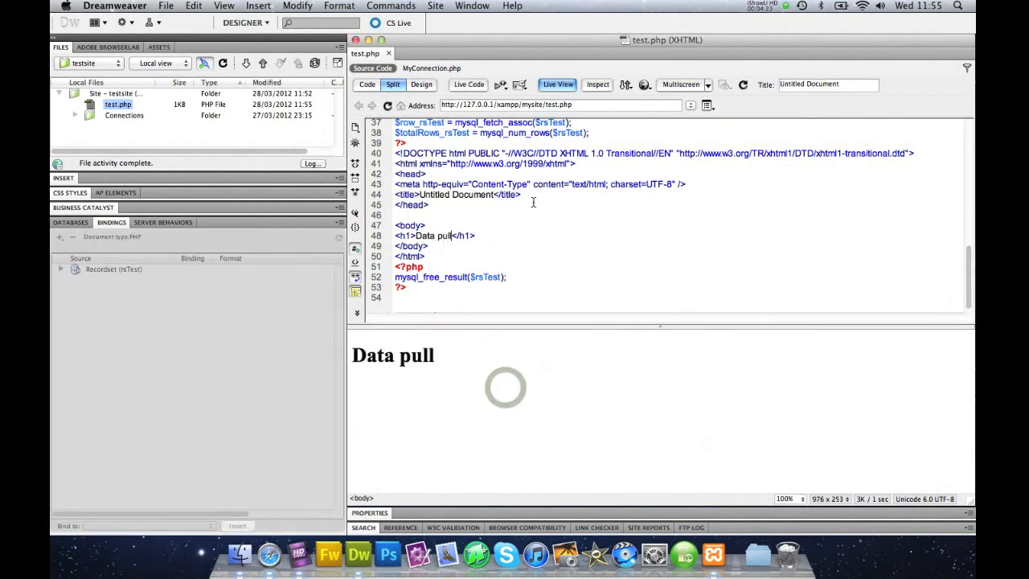
# Step: Refresh Live View to show the heading and expand rsTest to reveal its text field
pyautogui.click(556, 83)
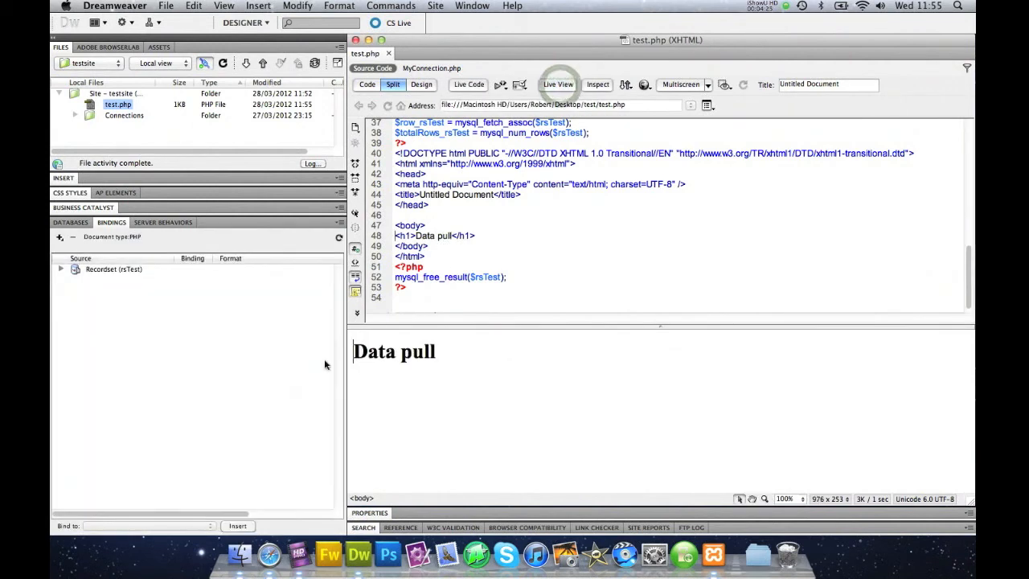
pyautogui.click(556, 84)
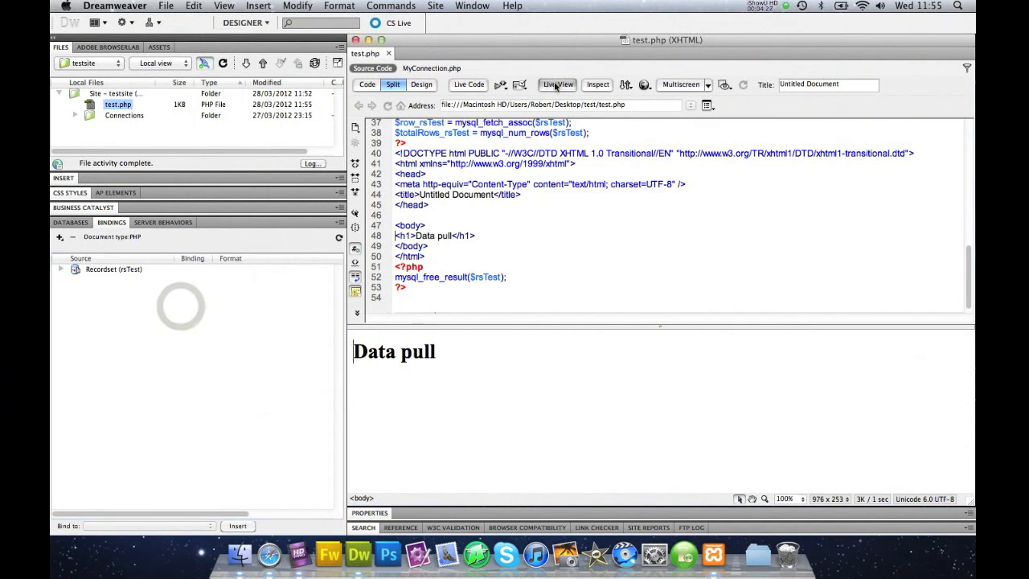
pyautogui.click(556, 83)
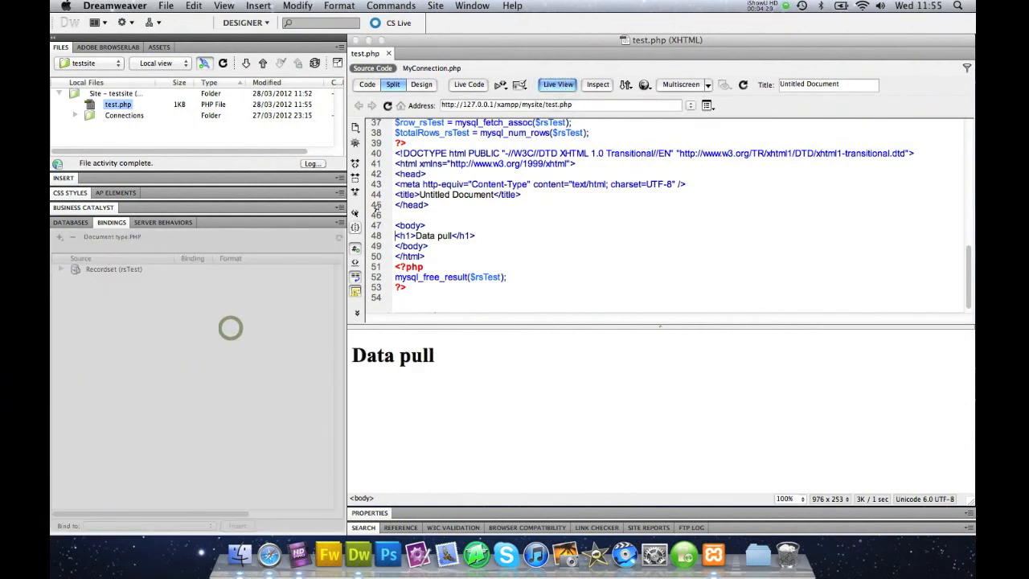
pyautogui.click(61, 270)
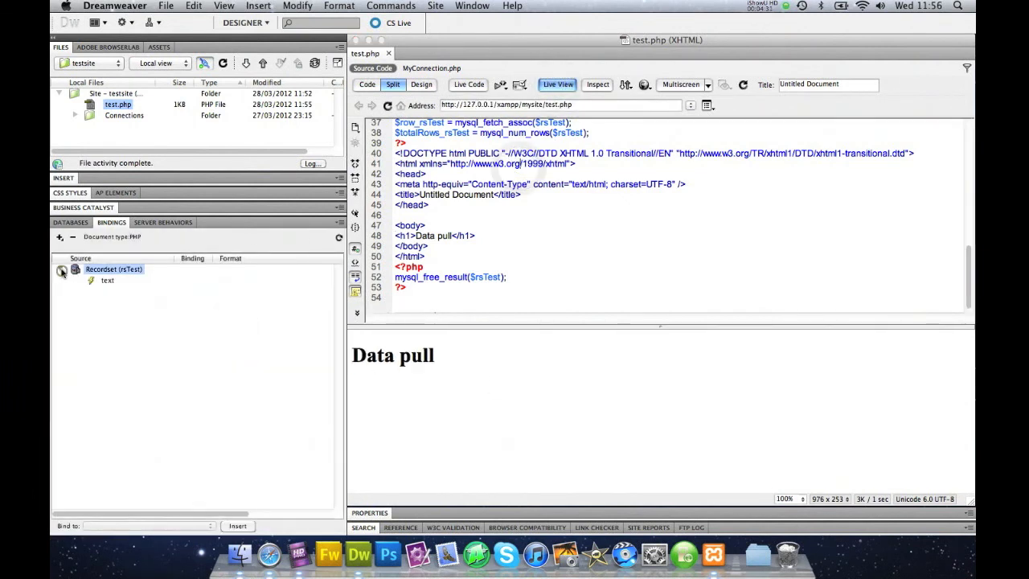
# Step: Insert rsTest's text field after the heading and check Live View shows 'this is some text'
pyautogui.click(61, 270)
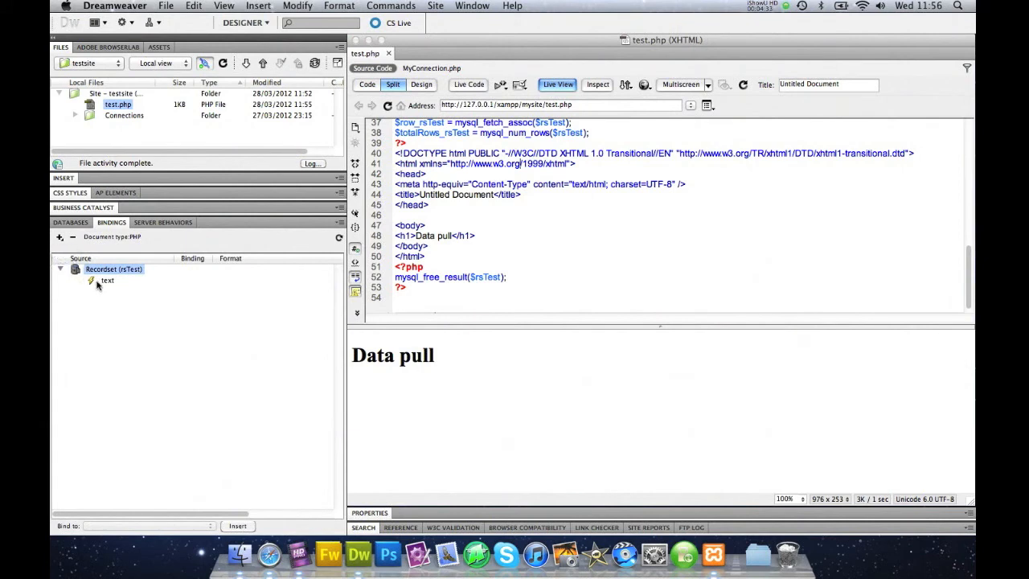
pyautogui.click(556, 83)
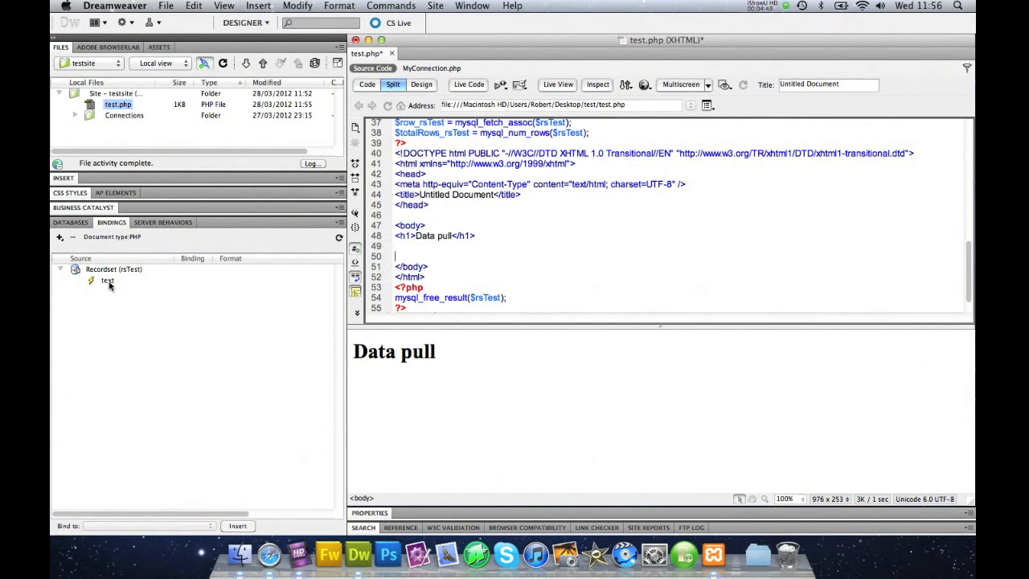
pyautogui.click(106, 280)
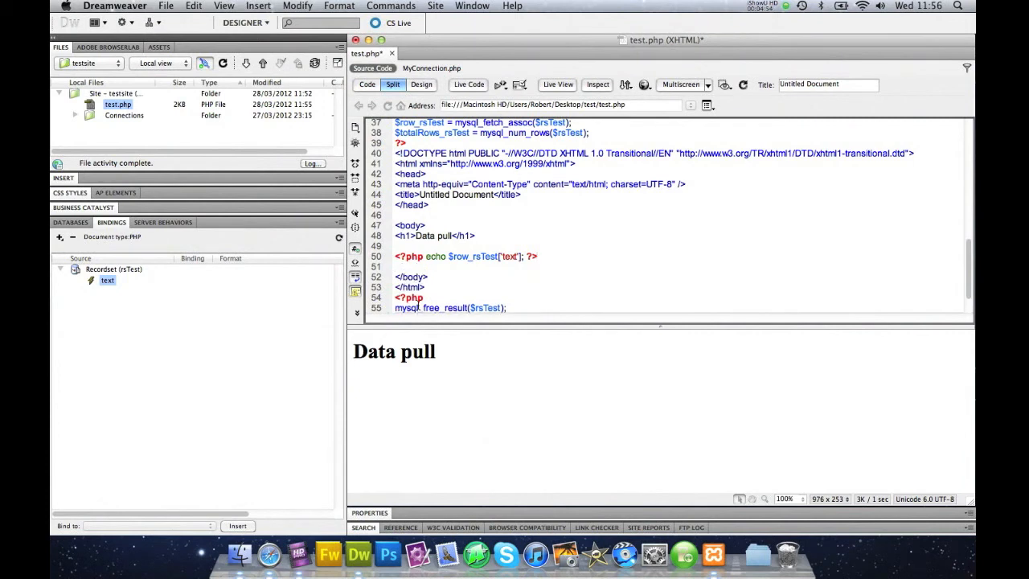
pyautogui.click(398, 266)
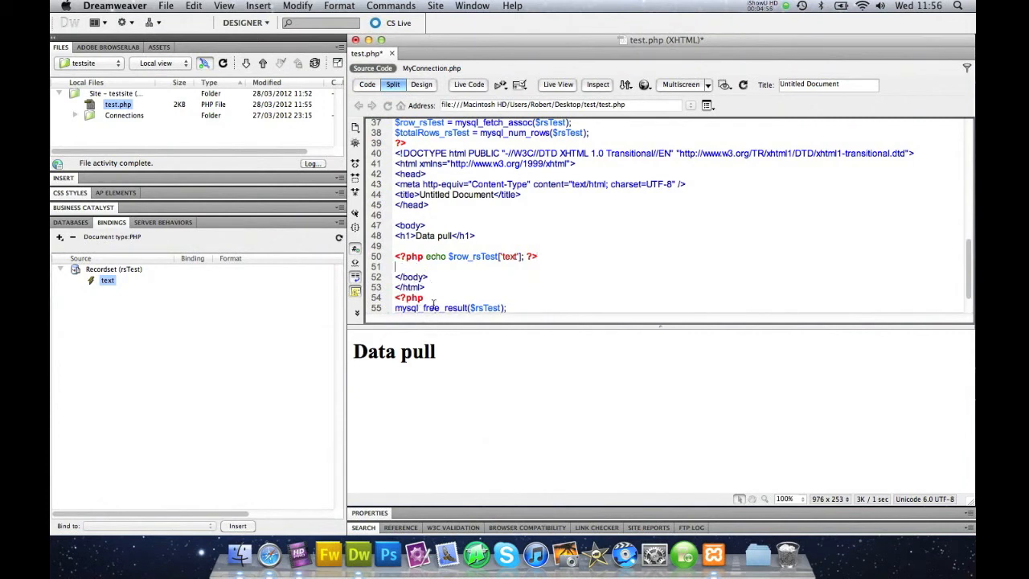
pyautogui.click(556, 84)
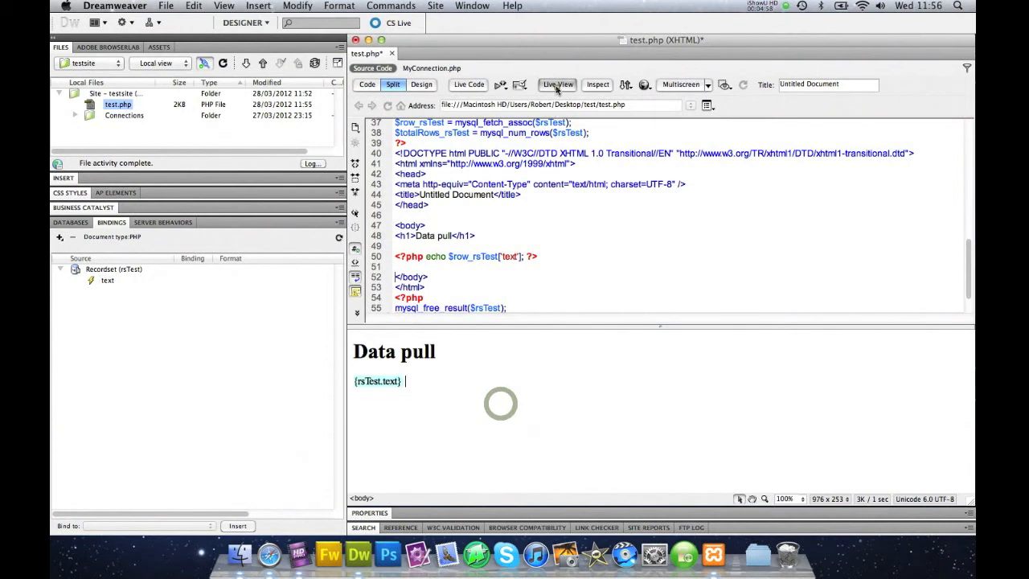
pyautogui.click(556, 84)
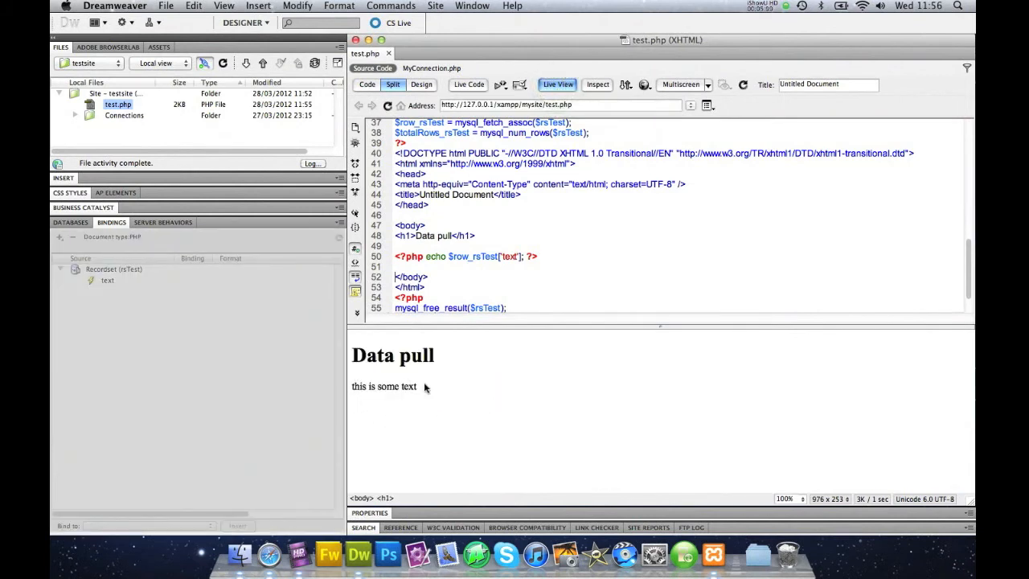
pyautogui.moveTo(201, 366)
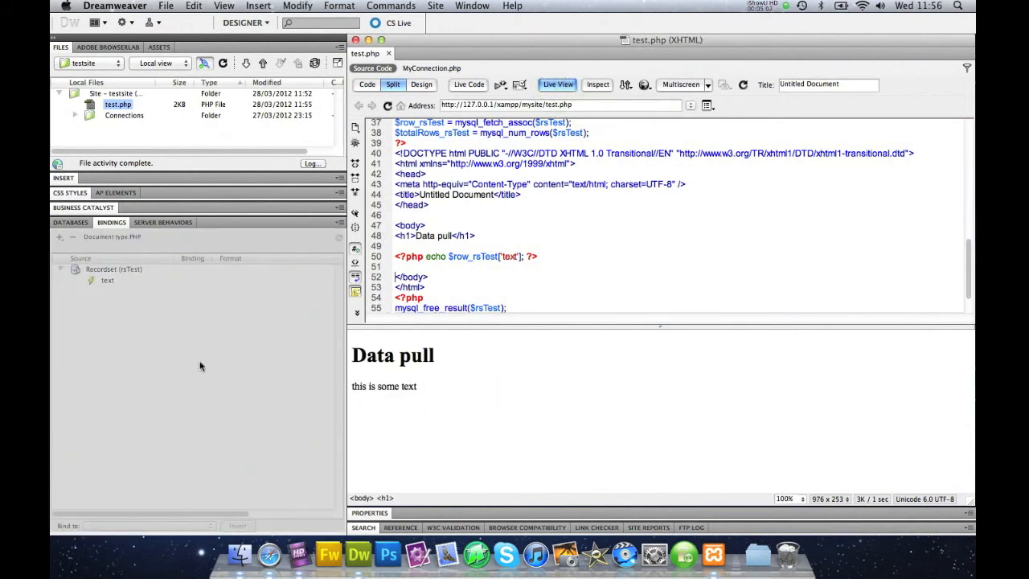
pyautogui.moveTo(437, 376)
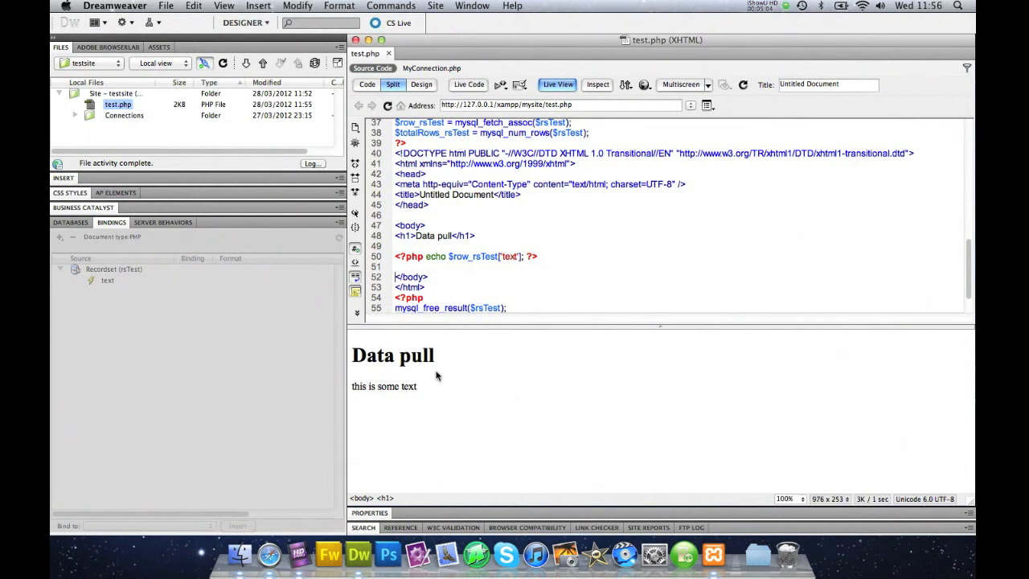
pyautogui.moveTo(392, 405)
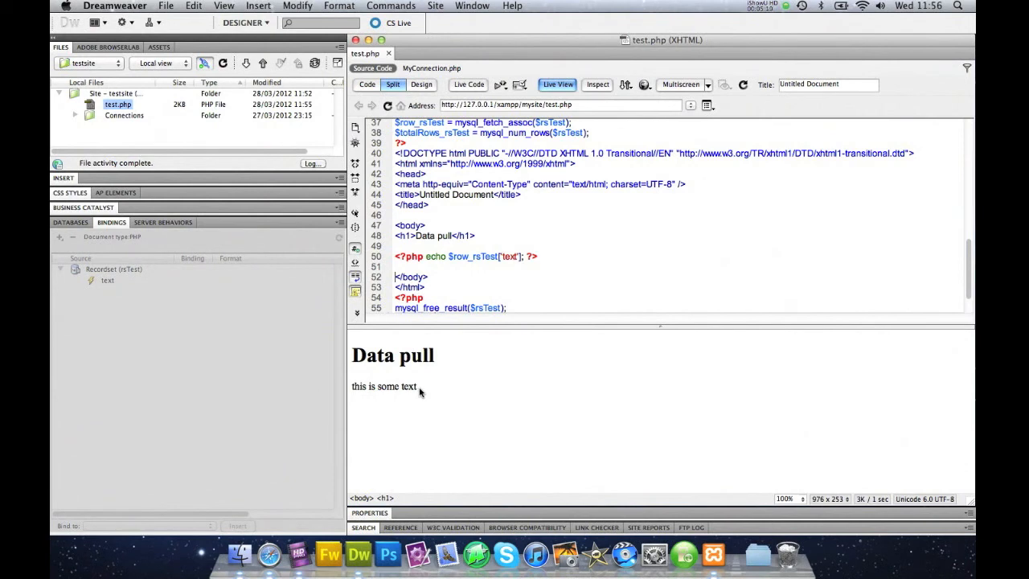
pyautogui.moveTo(106, 286)
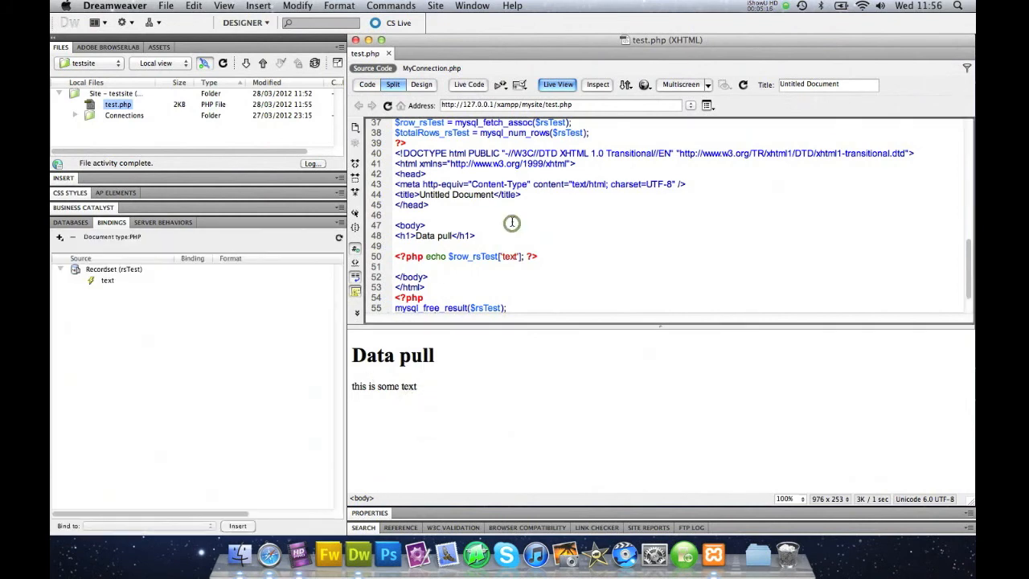
pyautogui.moveTo(479, 242)
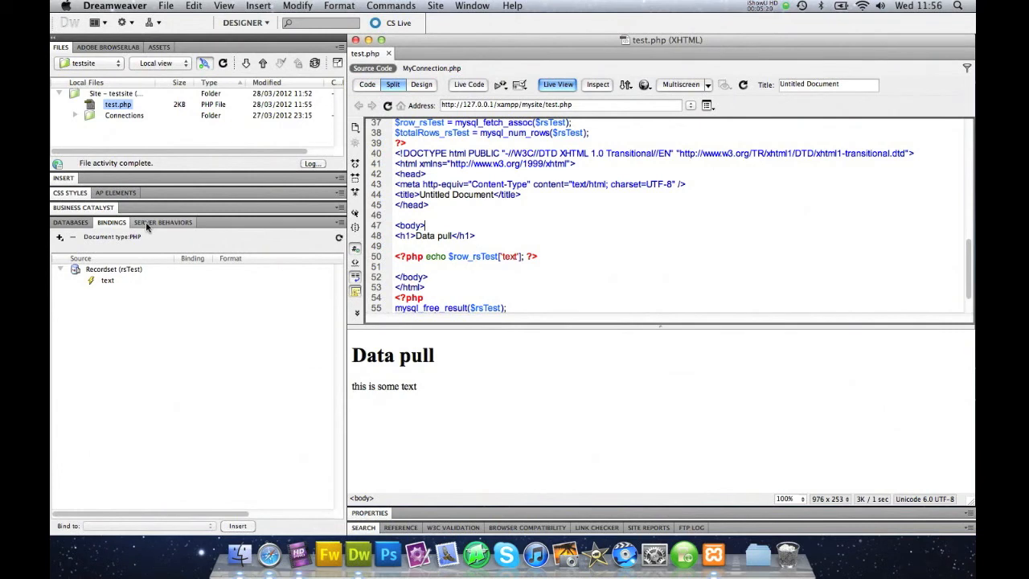
# Step: Wrap the dynamic text in a Repeat Region for rsTest and preview all three rows live
pyautogui.click(164, 221)
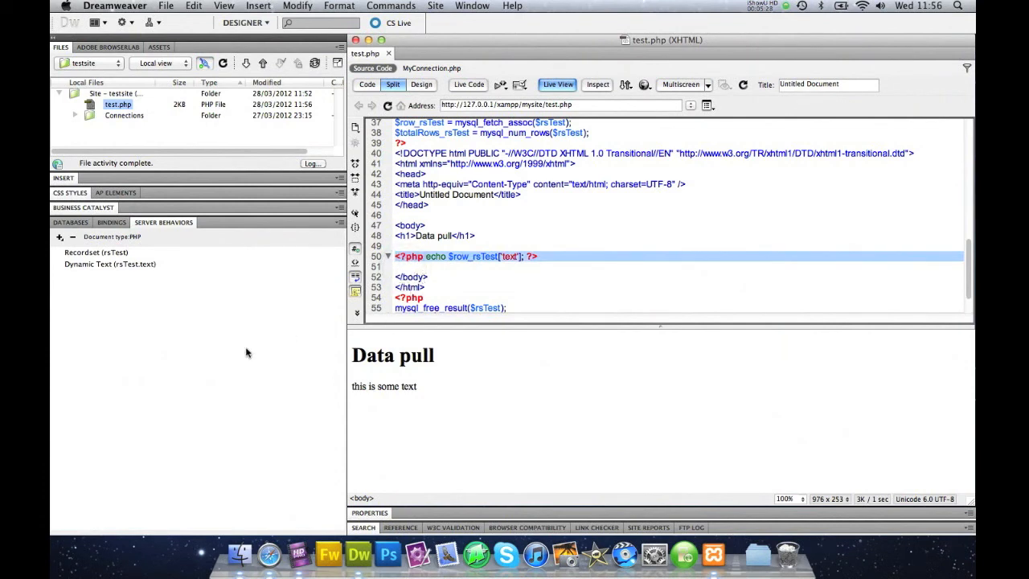
pyautogui.moveTo(90, 298)
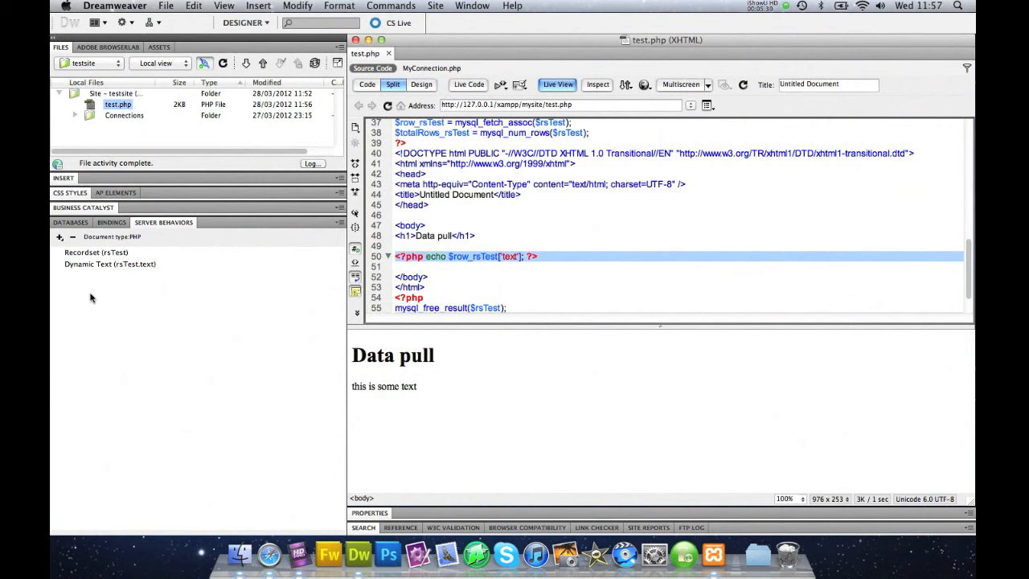
pyautogui.click(59, 237)
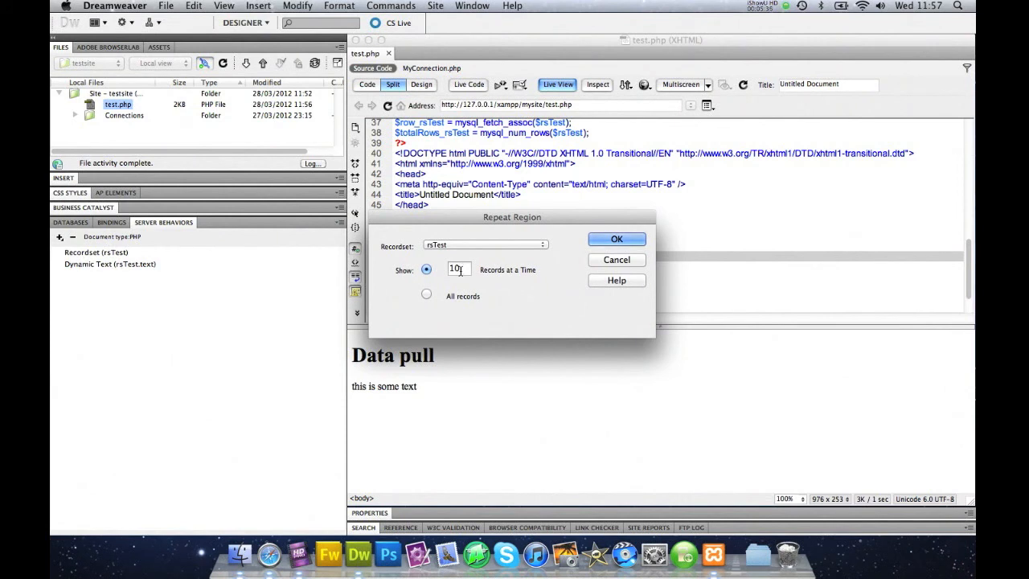
pyautogui.click(617, 238)
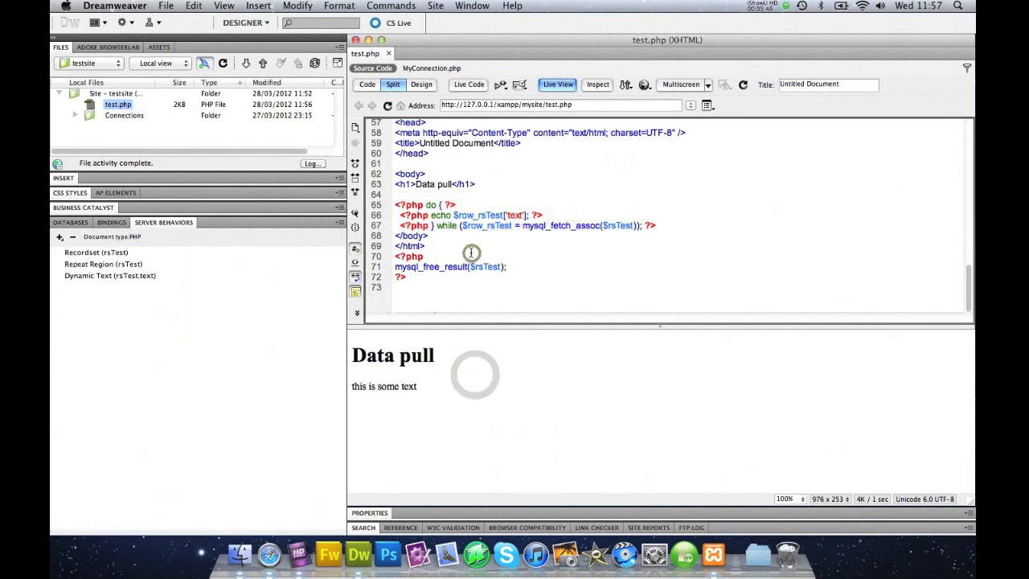
pyautogui.click(450, 267)
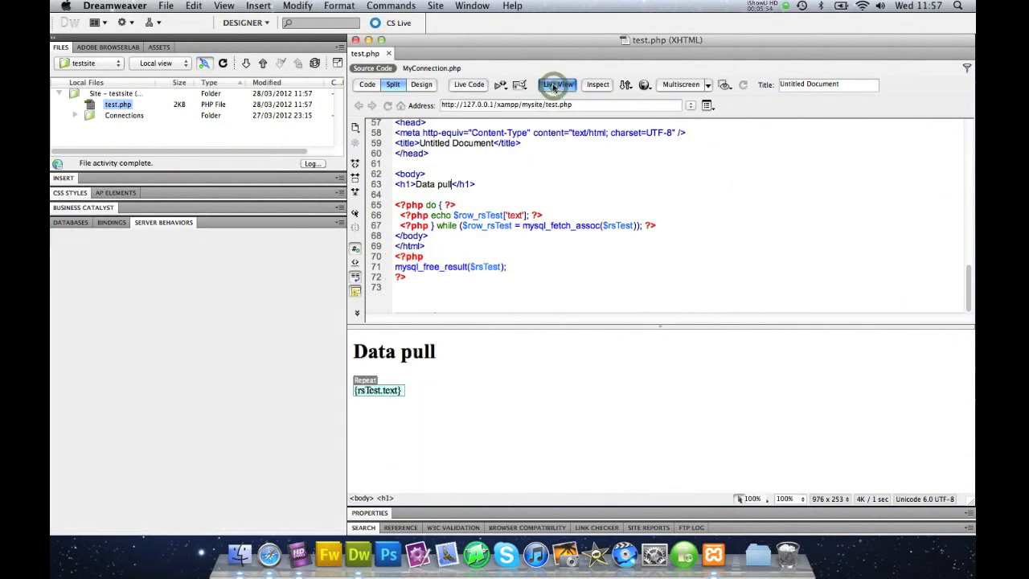
pyautogui.click(556, 84)
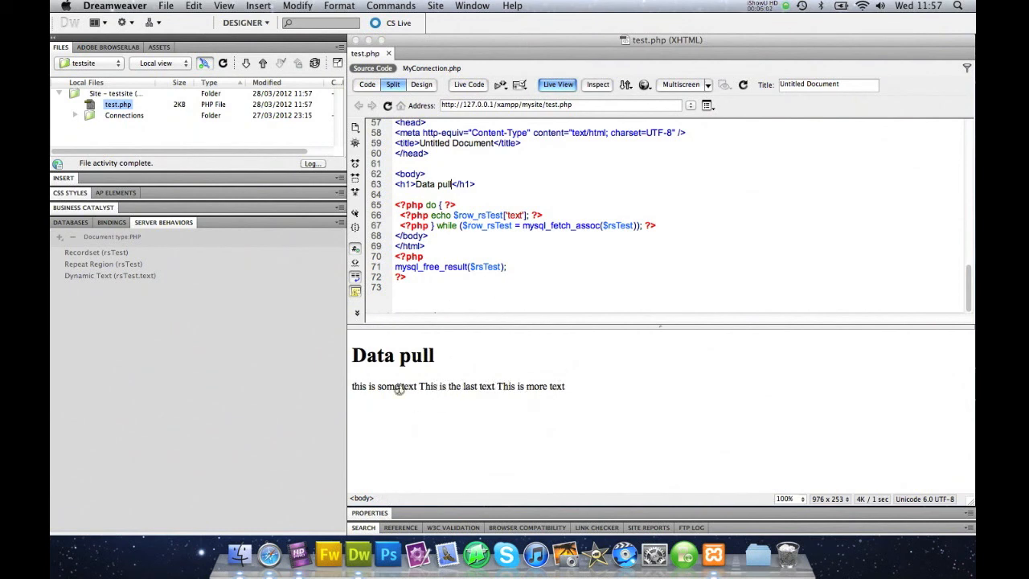
pyautogui.click(556, 84)
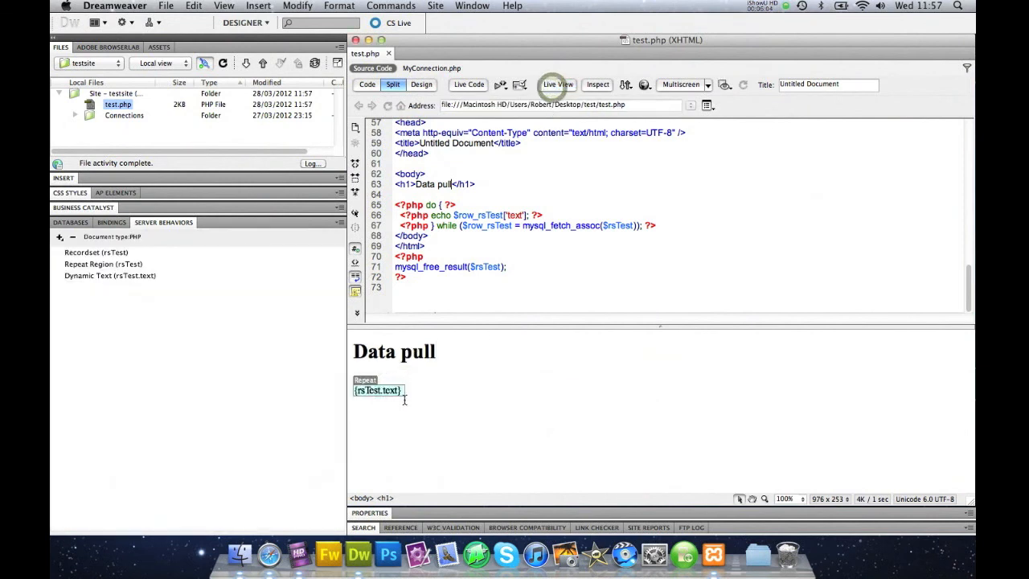
# Step: Add <br /> after the echoed text in the repeat region so rows show on separate lines
pyautogui.click(378, 391)
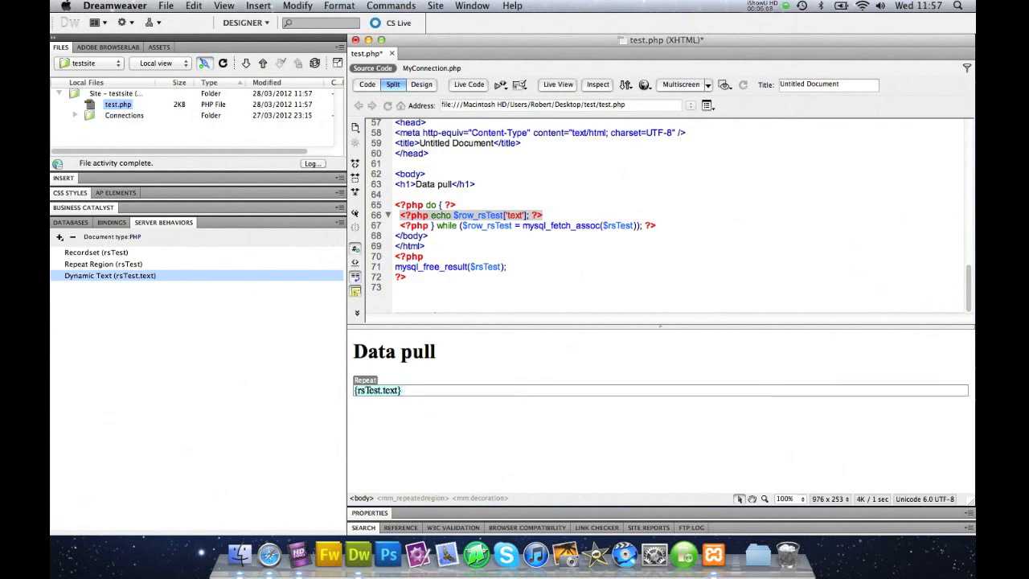
pyautogui.write('<br />')
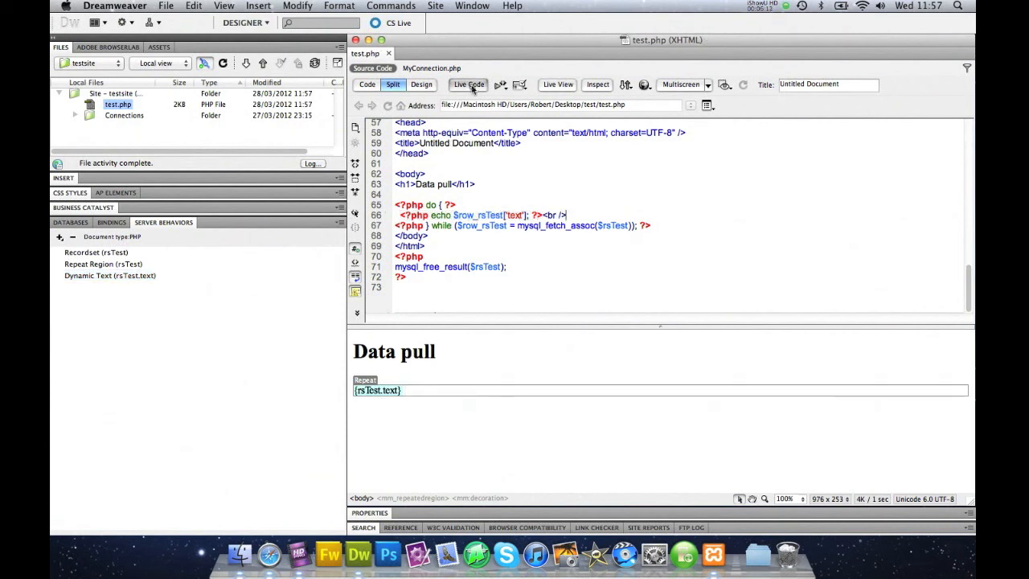
pyautogui.click(556, 84)
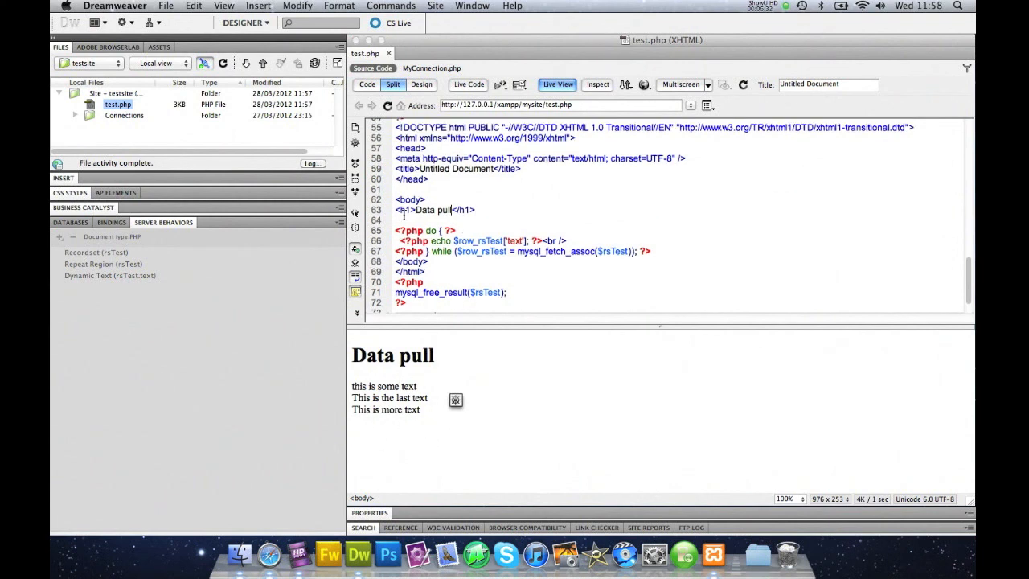
pyautogui.moveTo(363, 447)
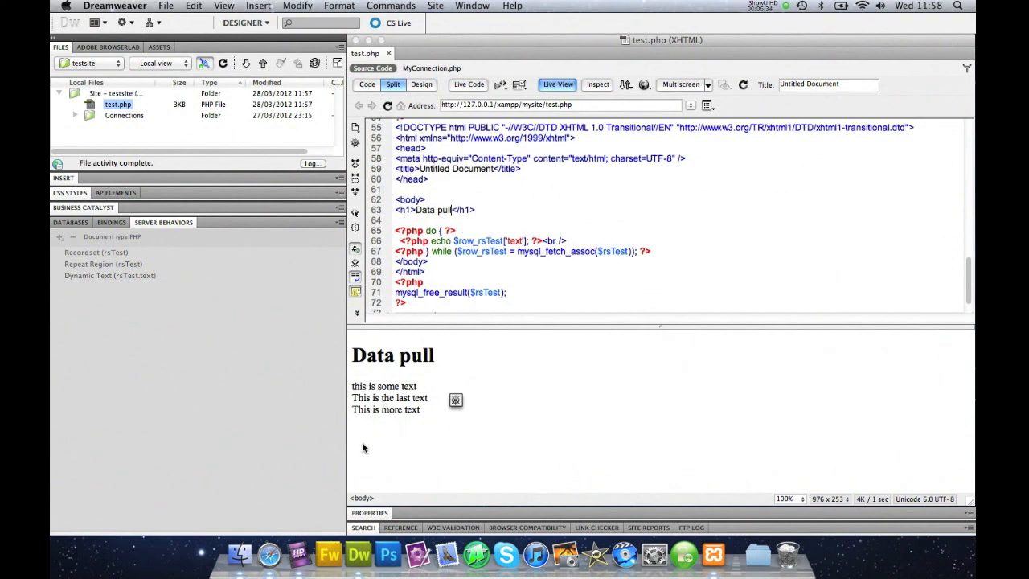
pyautogui.moveTo(191, 444)
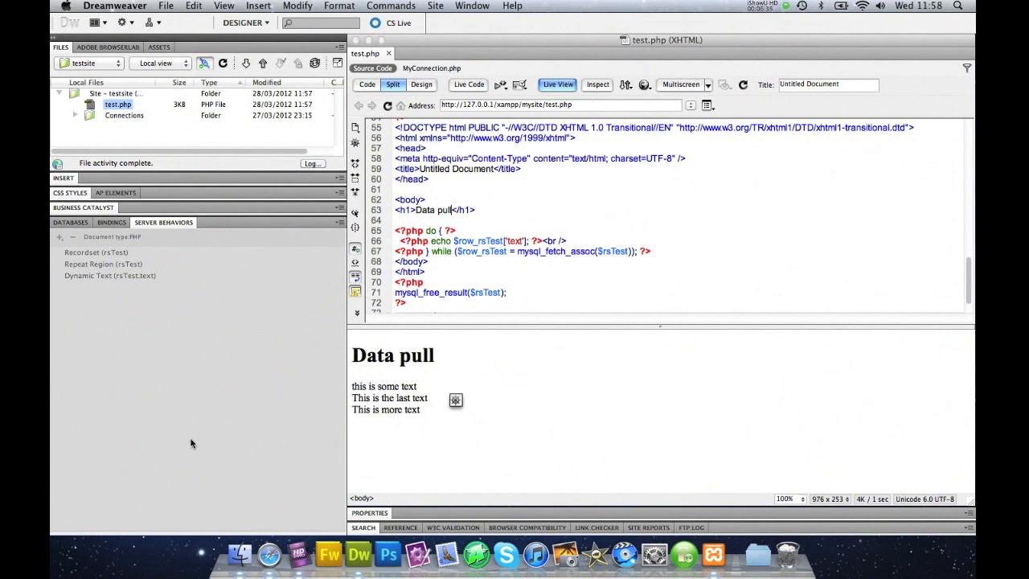
pyautogui.moveTo(236, 399)
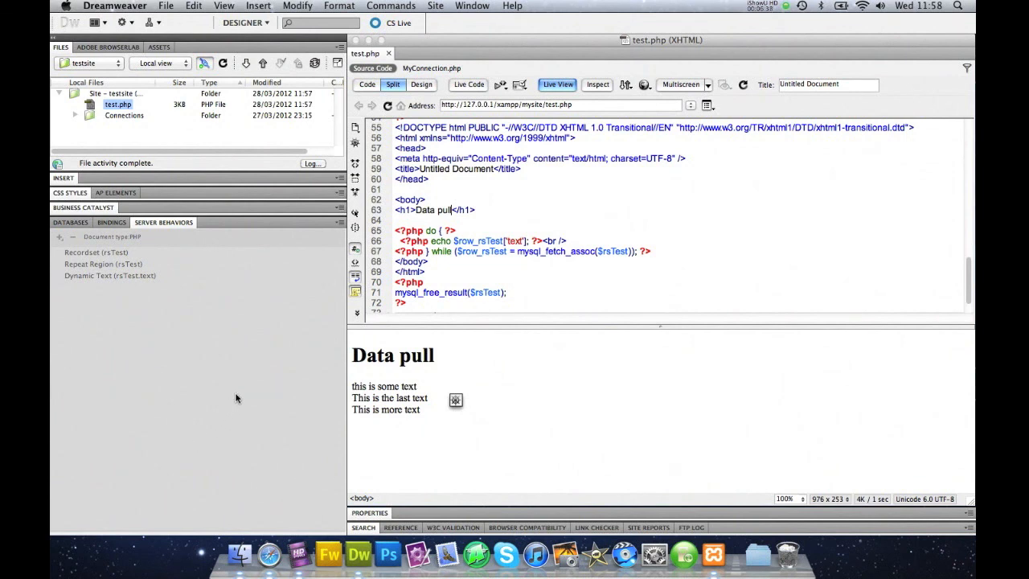